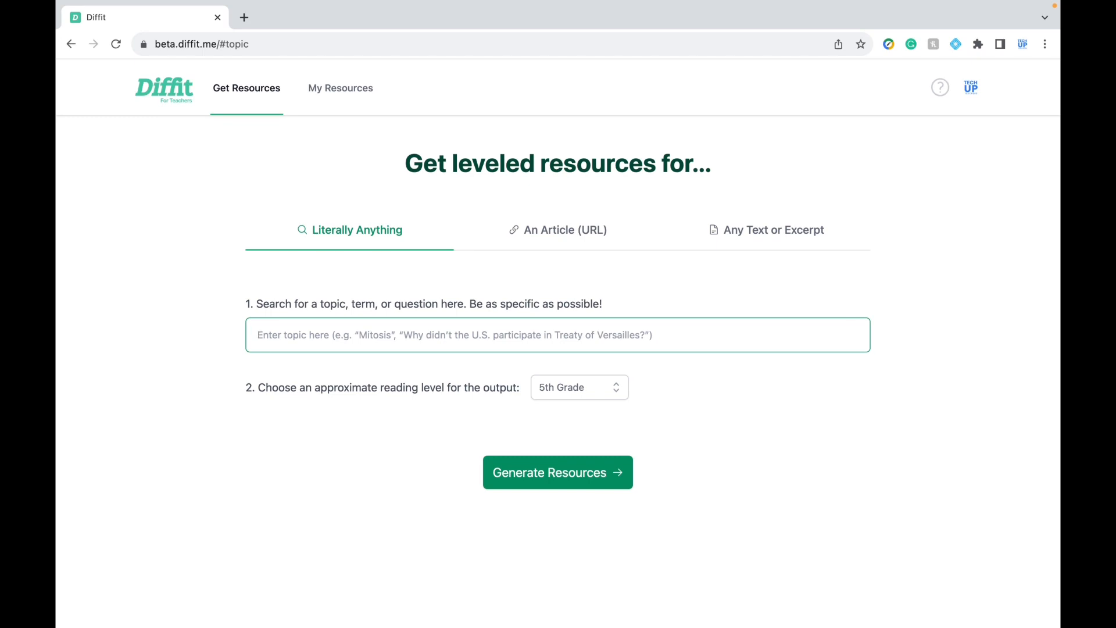
- Request resources on "Louisiana Purchase" at a 7th Grade reading level
{"action": "type", "text": "Louisiana"}
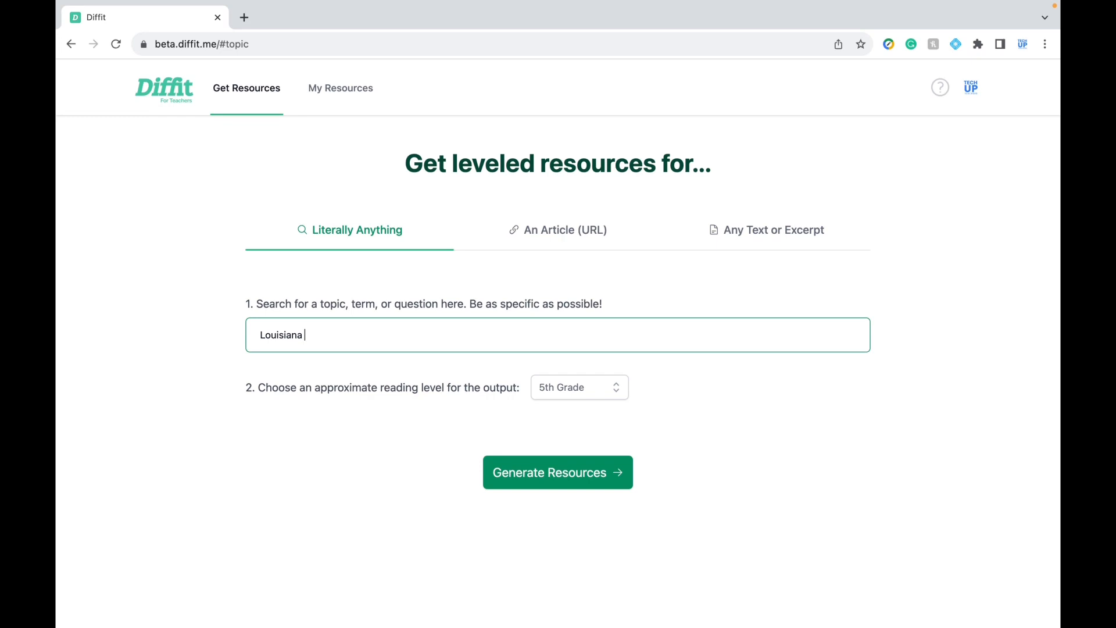
{"action": "type", "text": "Purchase"}
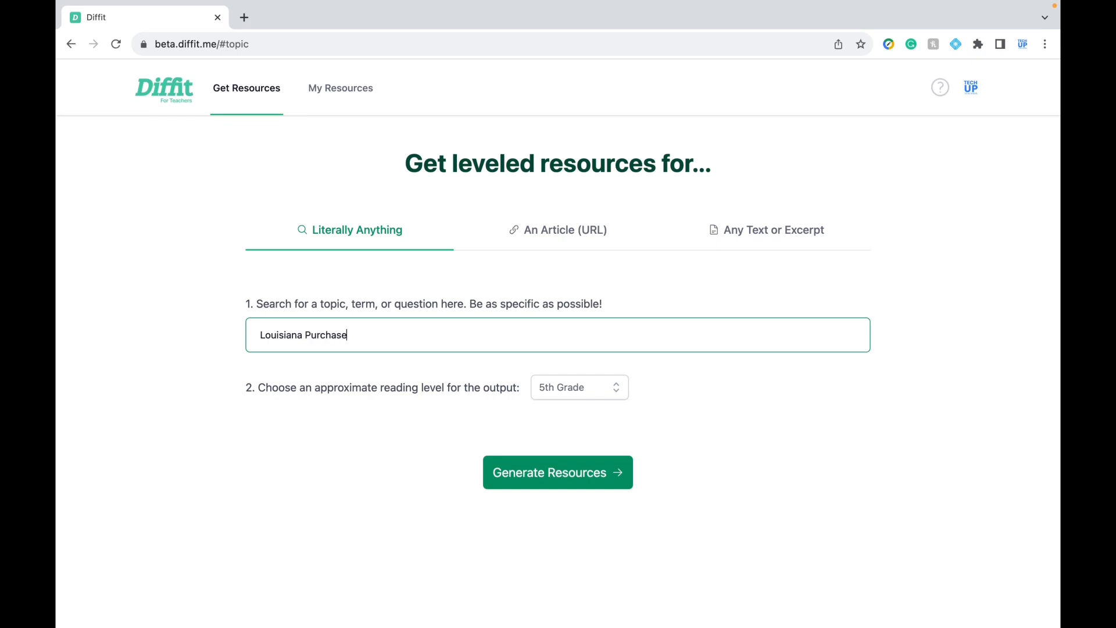
{"action": "left_click", "coordinate": [579, 386]}
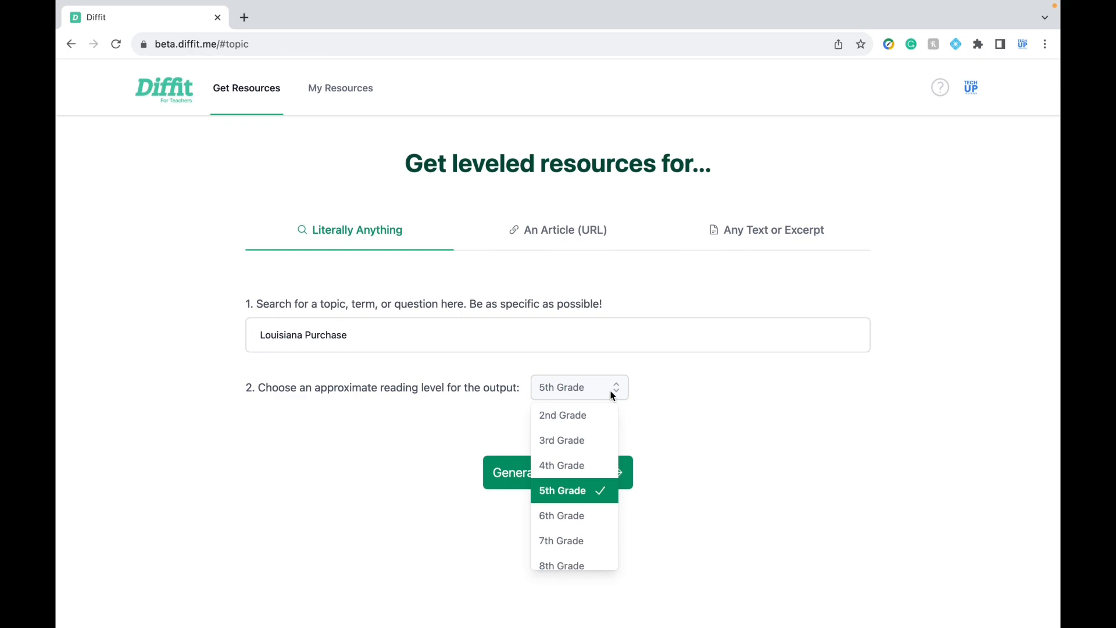
{"action": "left_click", "coordinate": [560, 540]}
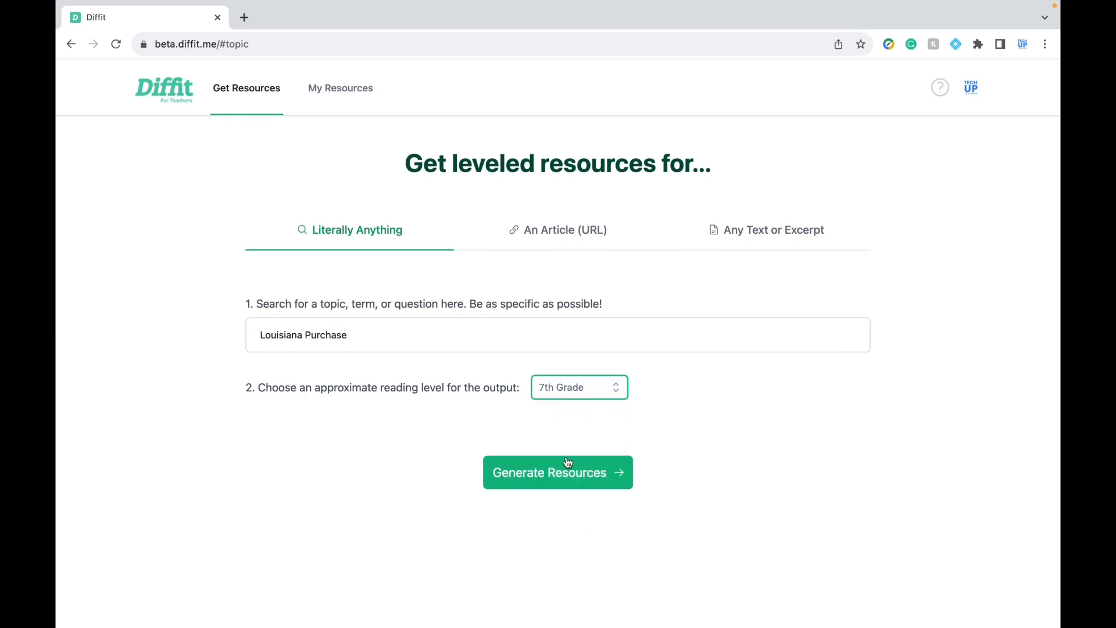
- Generate the packet and look over its passage, summary, vocabulary and question sections
{"action": "left_click", "coordinate": [557, 471]}
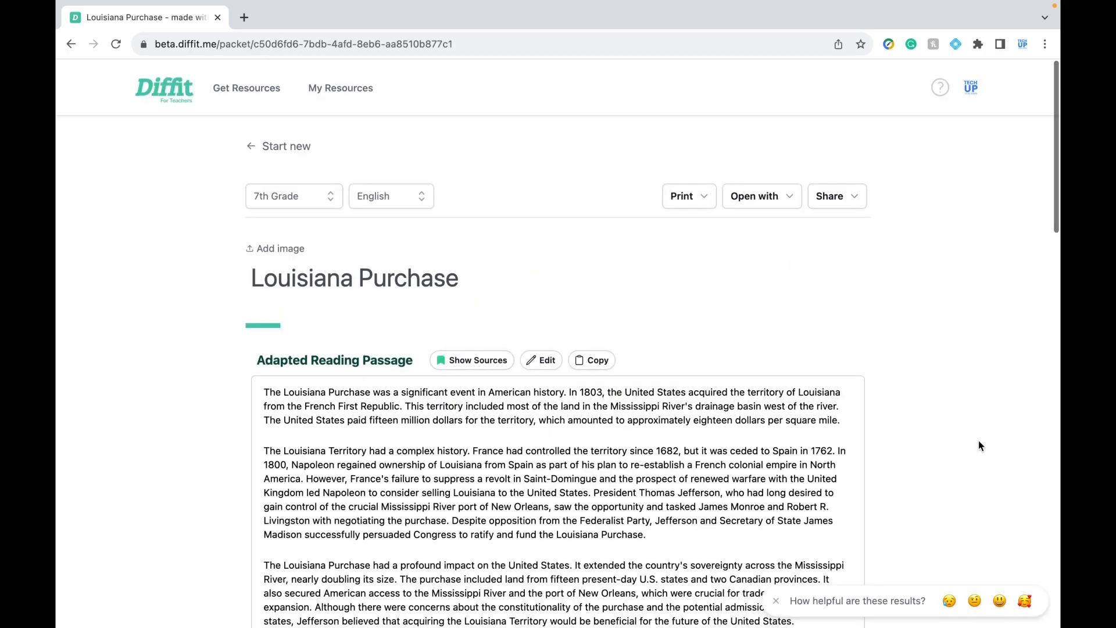
{"action": "scroll", "scroll_direction": "down", "scroll_amount": 3}
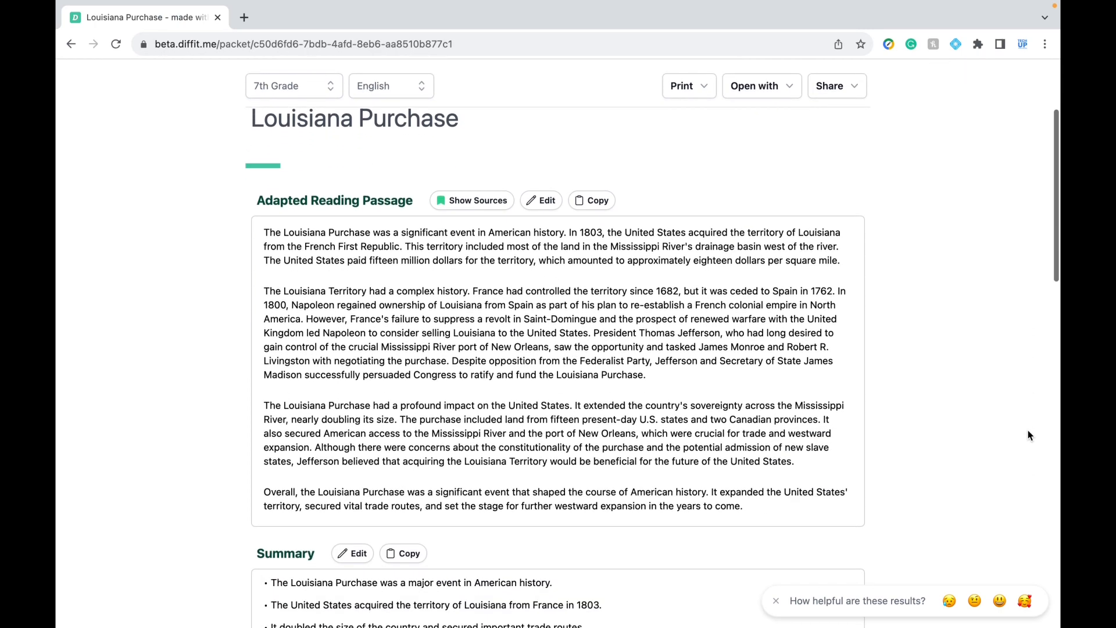
{"action": "scroll", "scroll_direction": "down", "scroll_amount": 3}
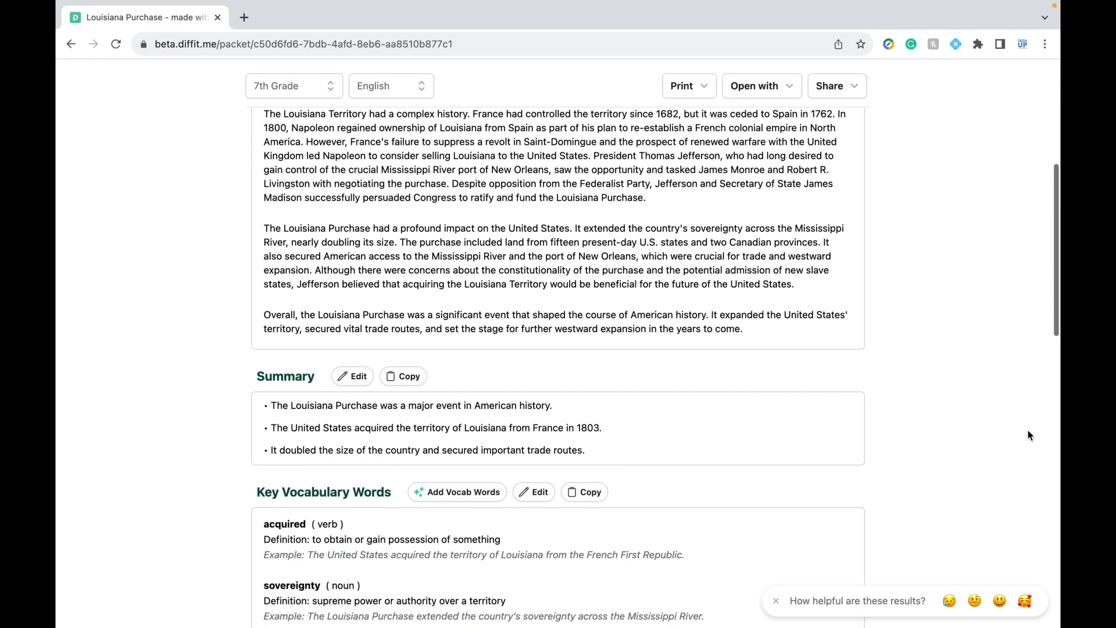
{"action": "scroll", "scroll_direction": "down", "scroll_amount": 3}
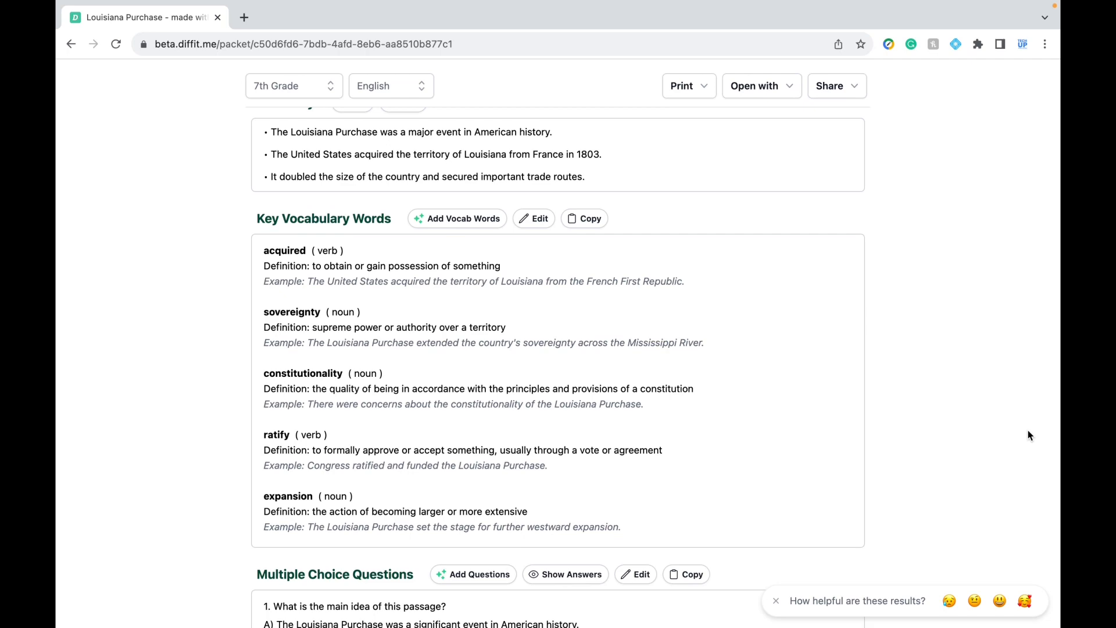
{"action": "scroll", "scroll_direction": "down", "scroll_amount": 3}
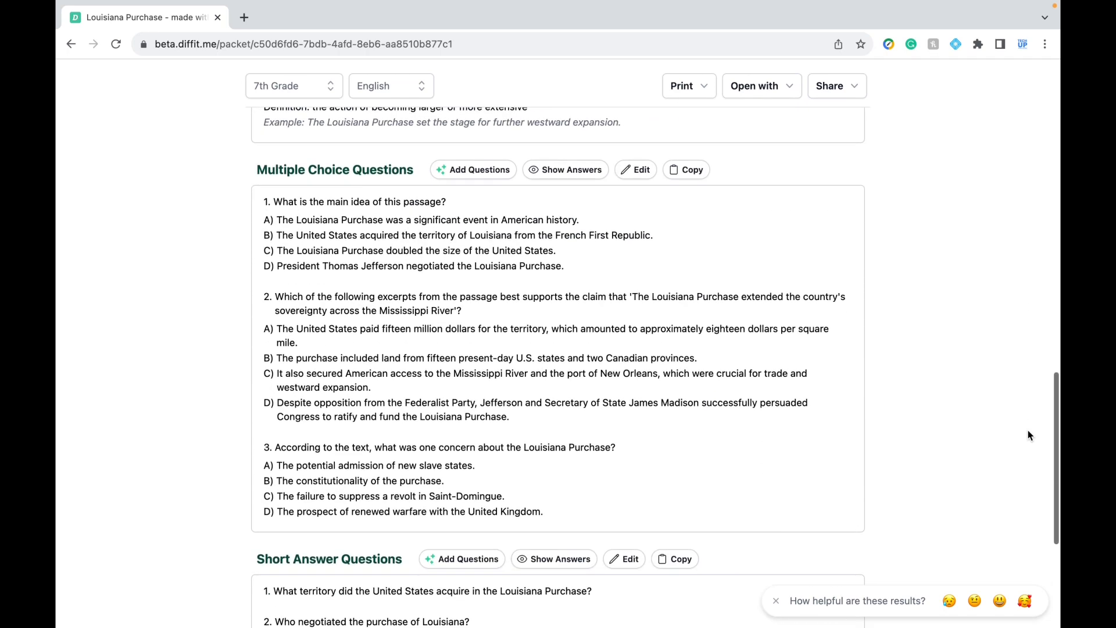
{"action": "scroll", "scroll_direction": "down", "scroll_amount": 3}
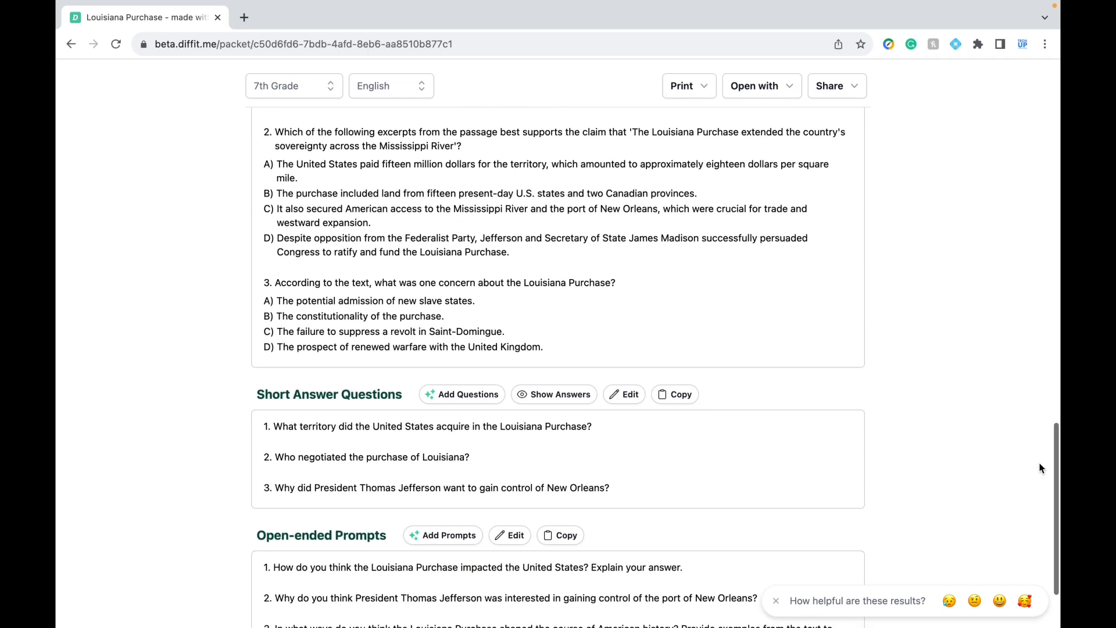
{"action": "scroll", "scroll_direction": "down", "scroll_amount": 3}
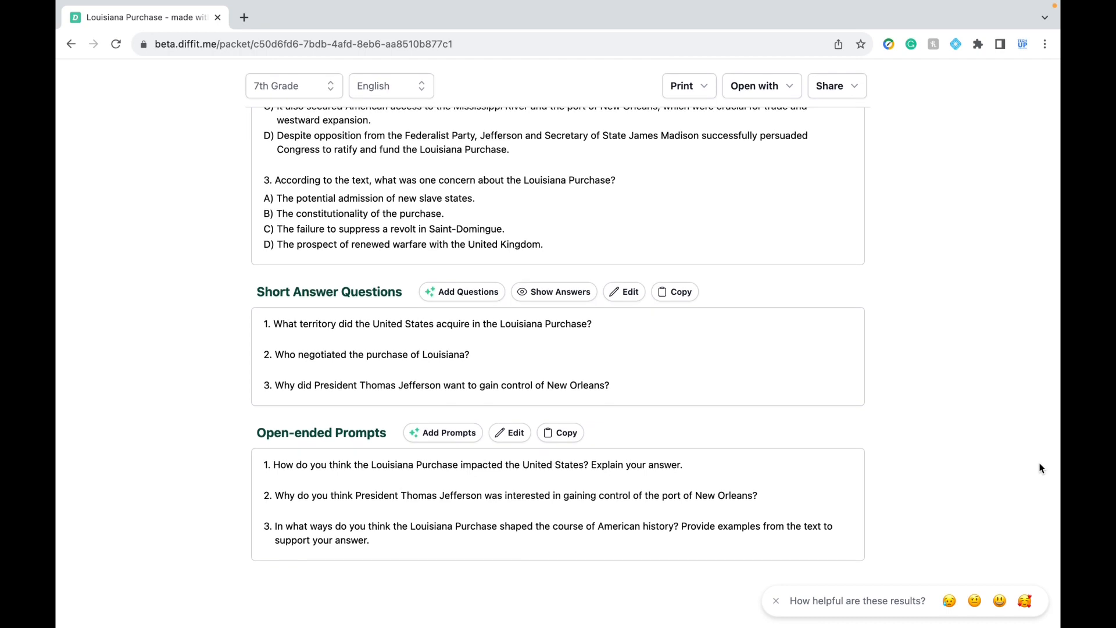
{"action": "scroll", "scroll_direction": "up", "scroll_amount": 3}
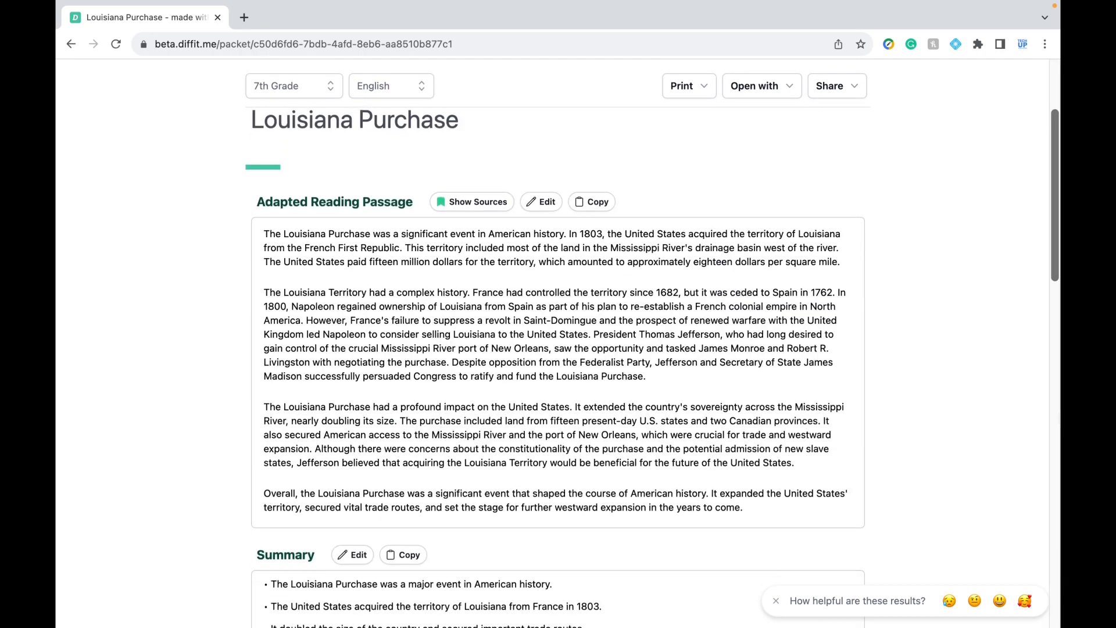
{"action": "left_click", "coordinate": [471, 201]}
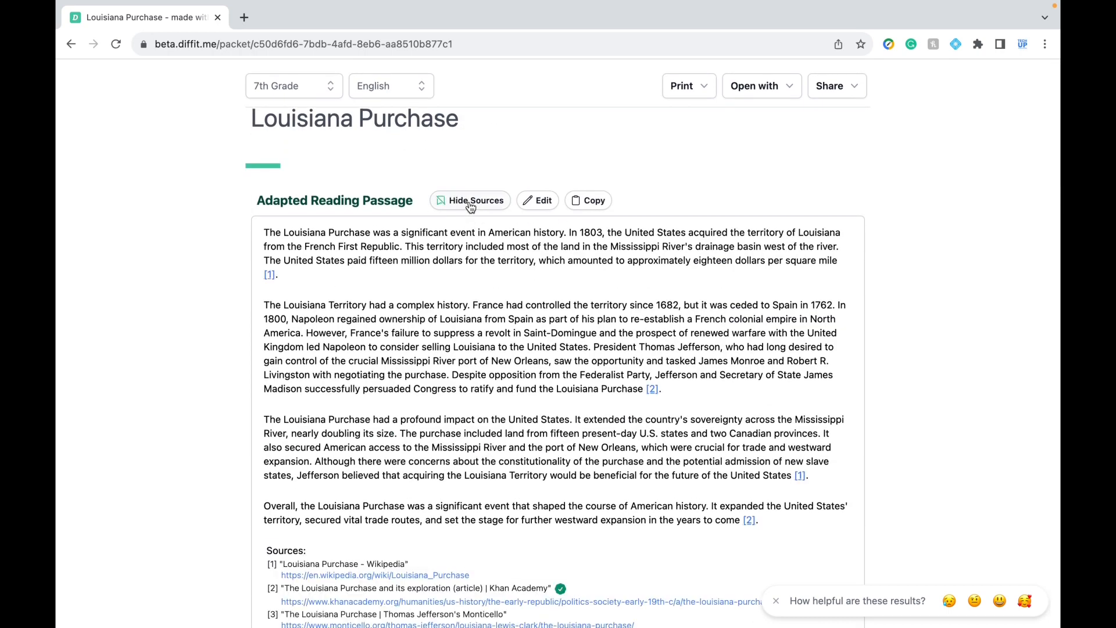
{"action": "scroll", "scroll_direction": "down", "scroll_amount": 3}
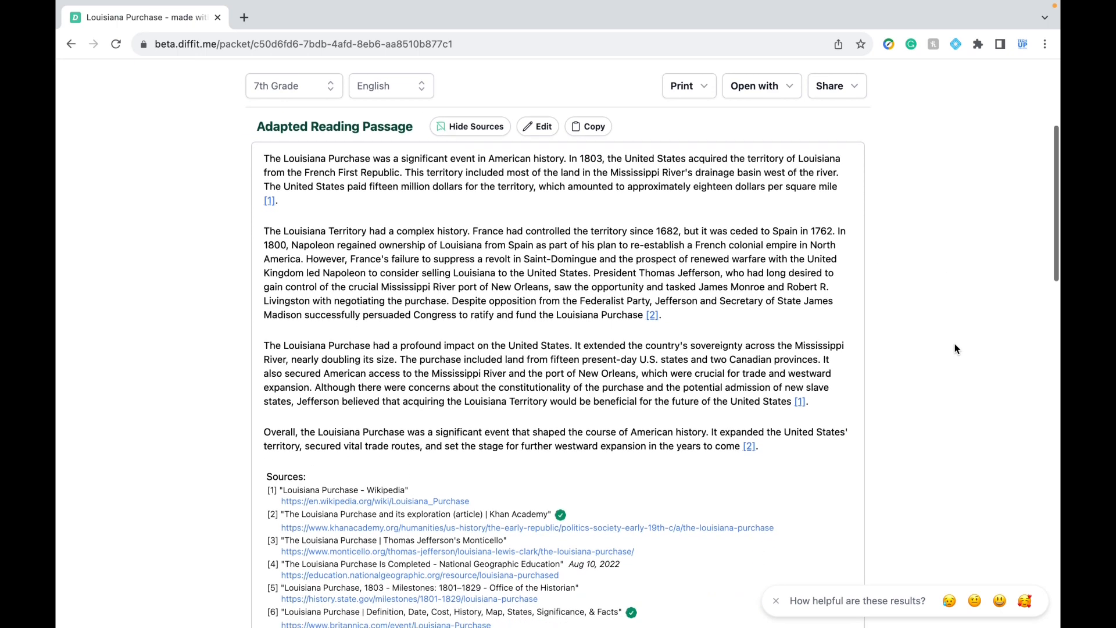
{"action": "scroll", "scroll_direction": "down", "scroll_amount": 3}
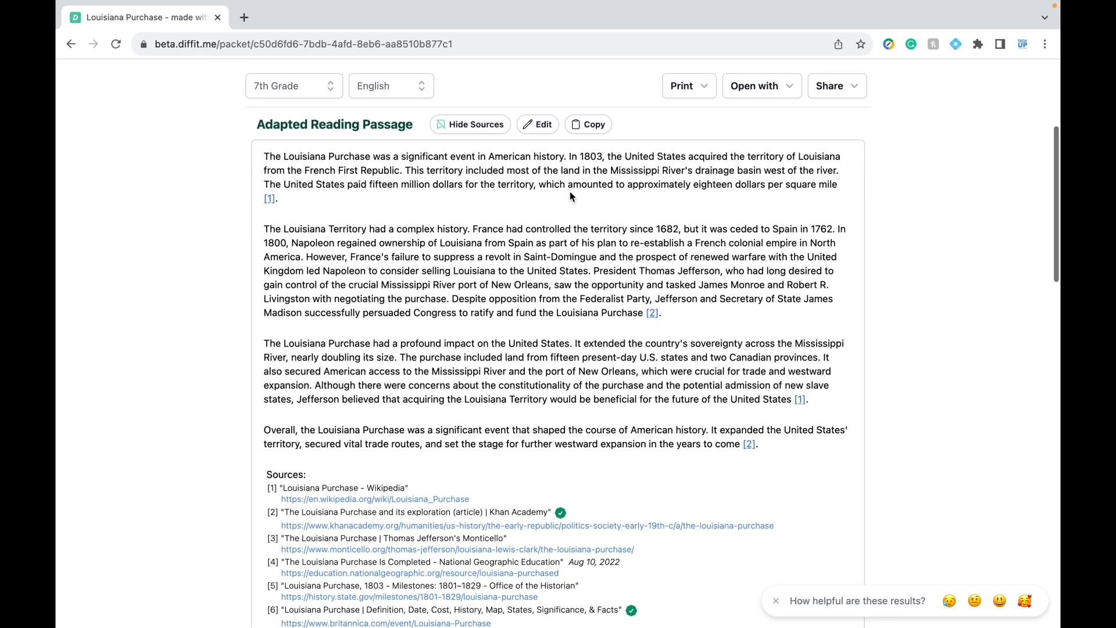
{"action": "left_click", "coordinate": [470, 124]}
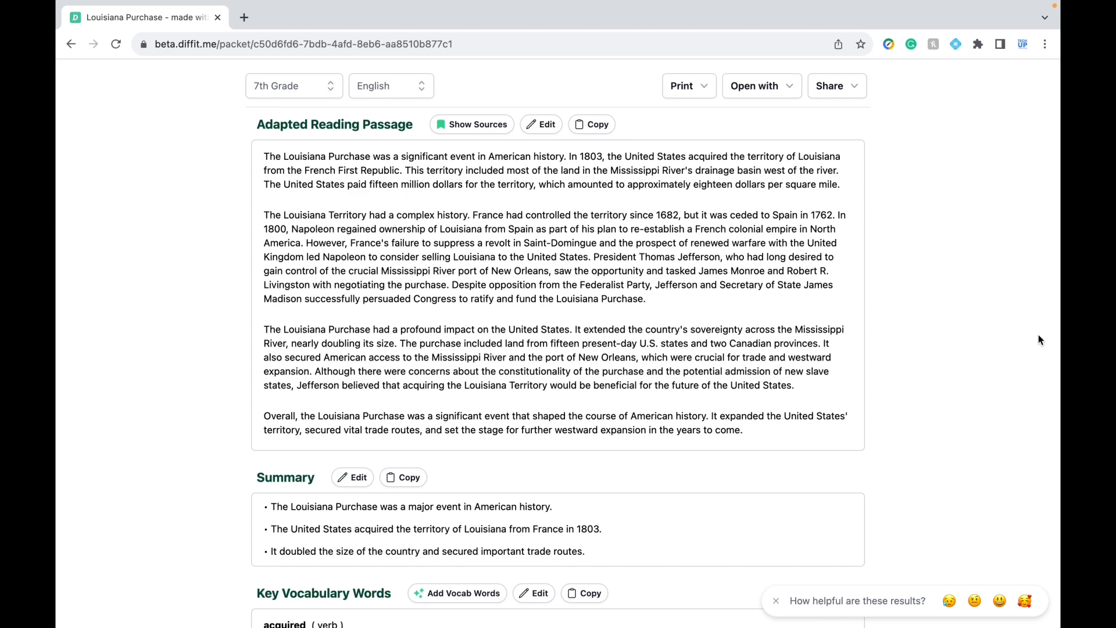
{"action": "scroll", "scroll_direction": "down", "scroll_amount": 3}
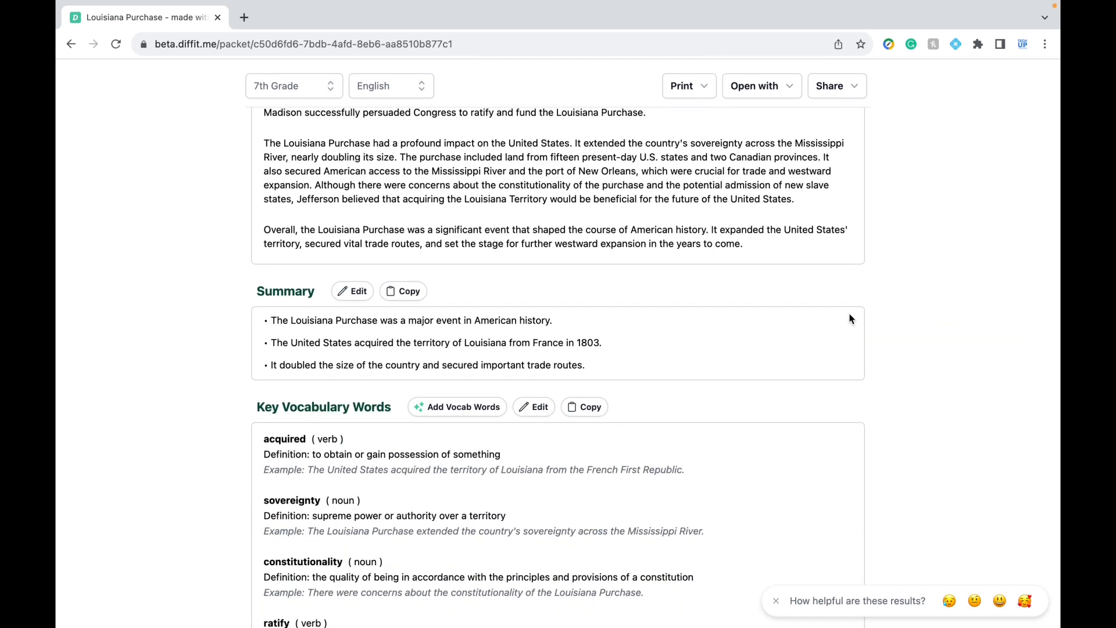
{"action": "scroll", "scroll_direction": "down", "scroll_amount": 3}
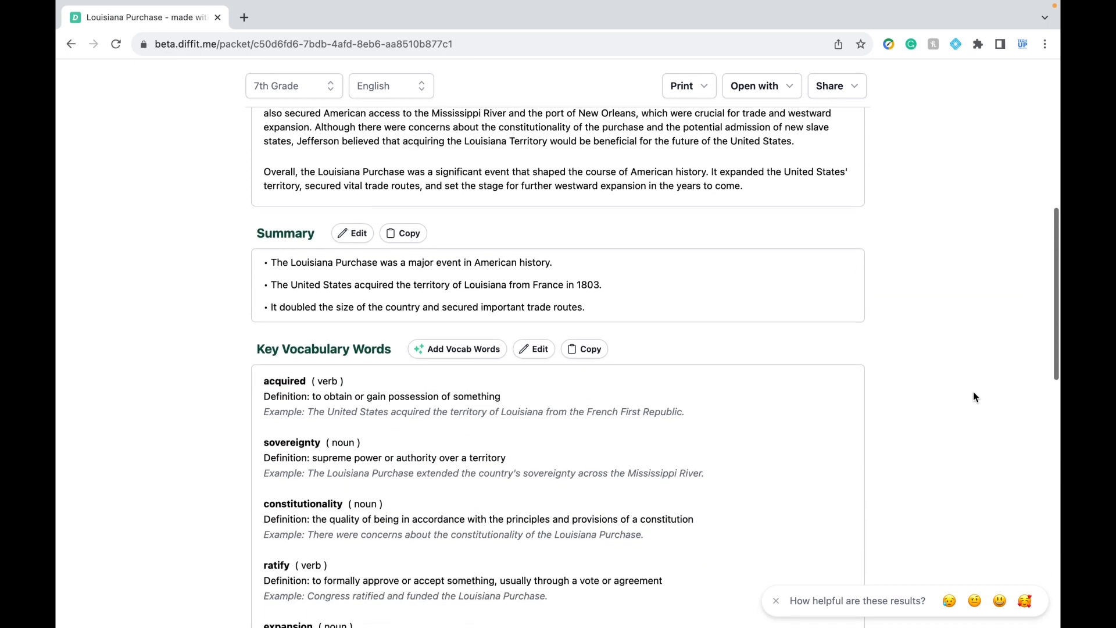
{"action": "scroll", "scroll_direction": "down", "scroll_amount": 3}
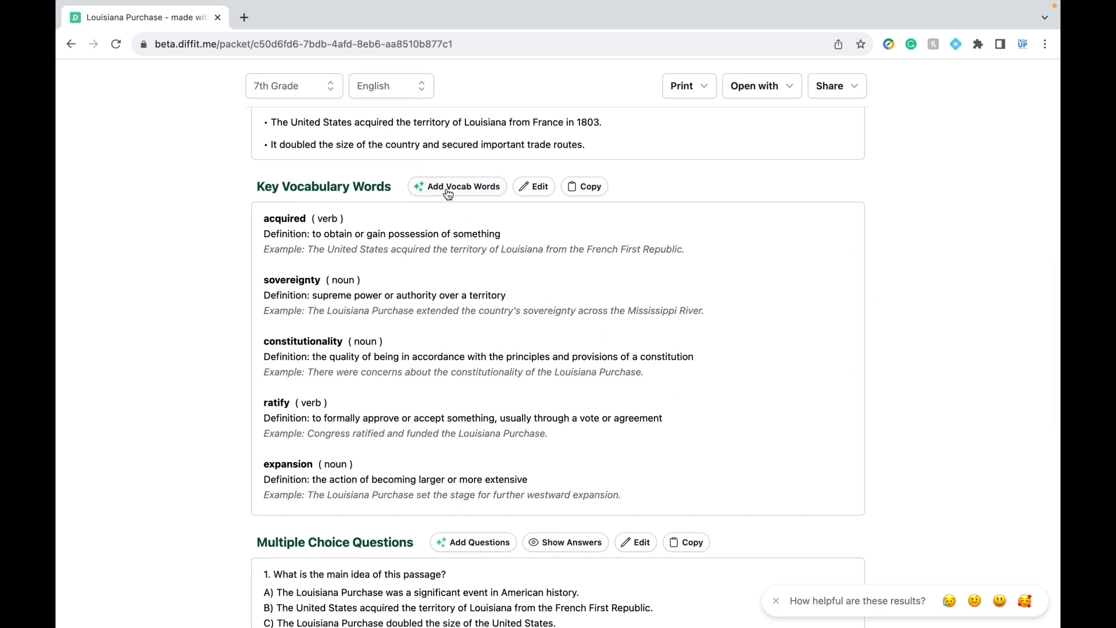
{"action": "scroll", "scroll_direction": "down", "scroll_amount": 3}
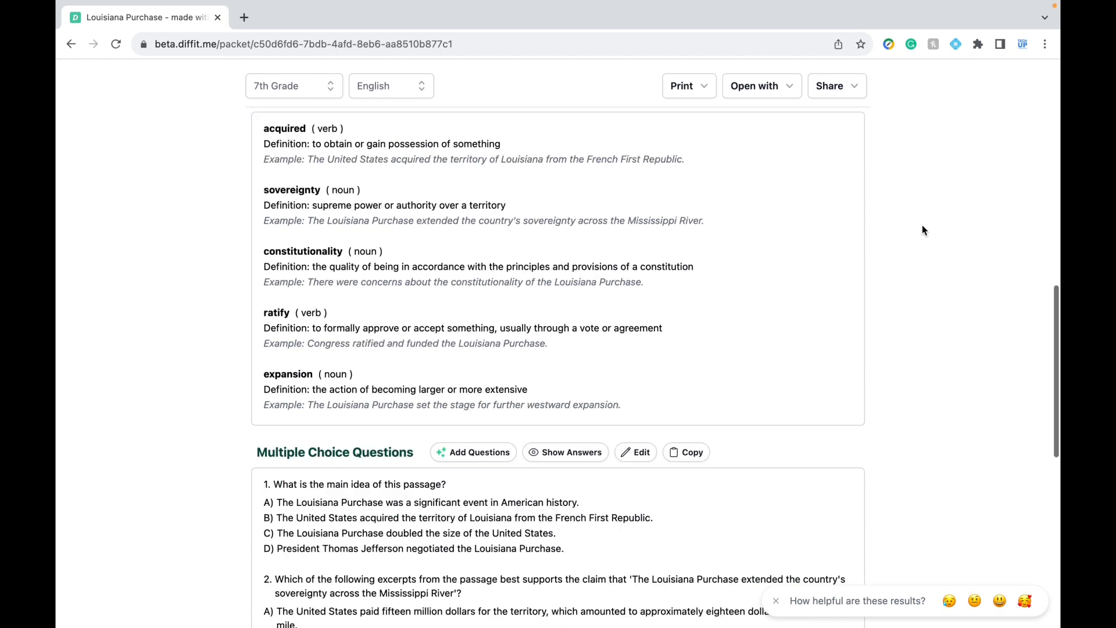
{"action": "scroll", "scroll_direction": "down", "scroll_amount": 3}
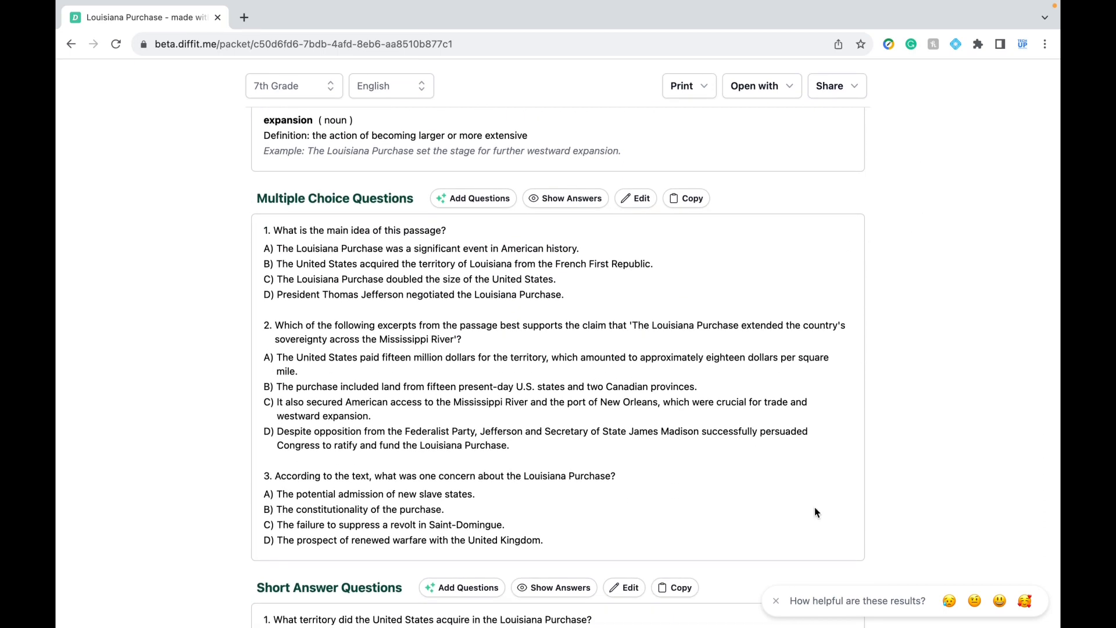
- Generate three additional Extended Thinking multiple-choice questions via Add Questions
{"action": "left_click", "coordinate": [473, 198]}
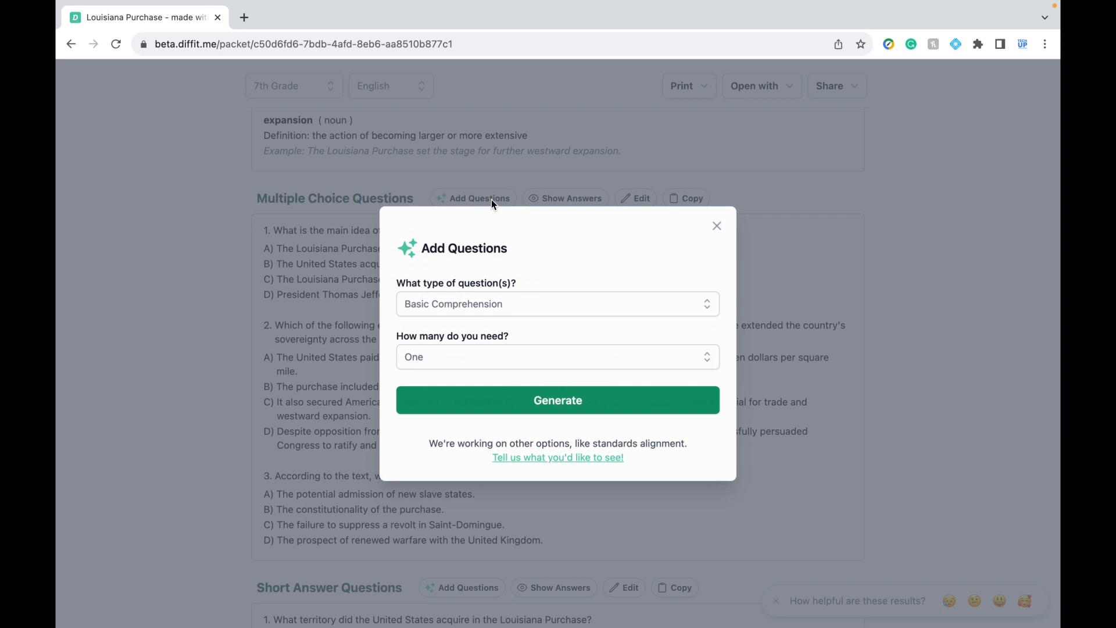
{"action": "left_click", "coordinate": [557, 303]}
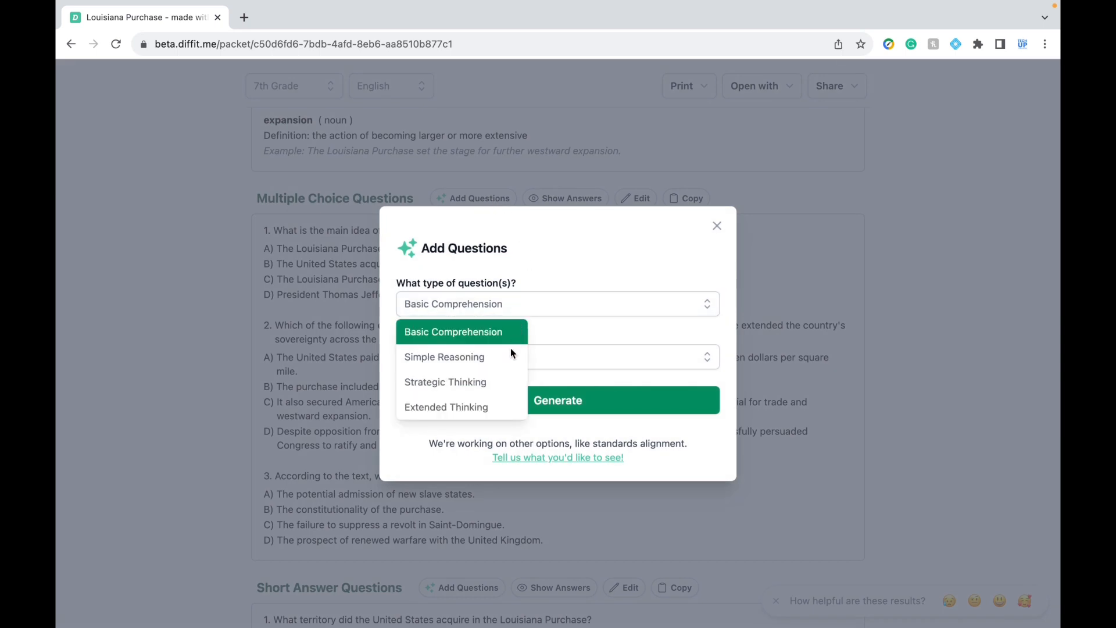
{"action": "left_click", "coordinate": [445, 407]}
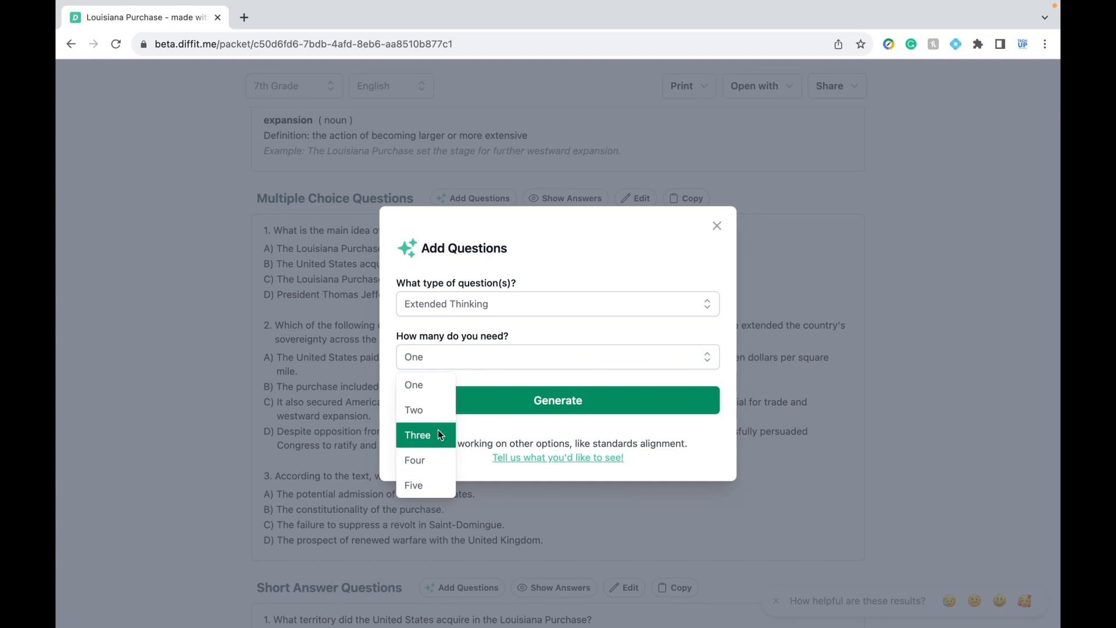
{"action": "left_click", "coordinate": [716, 226]}
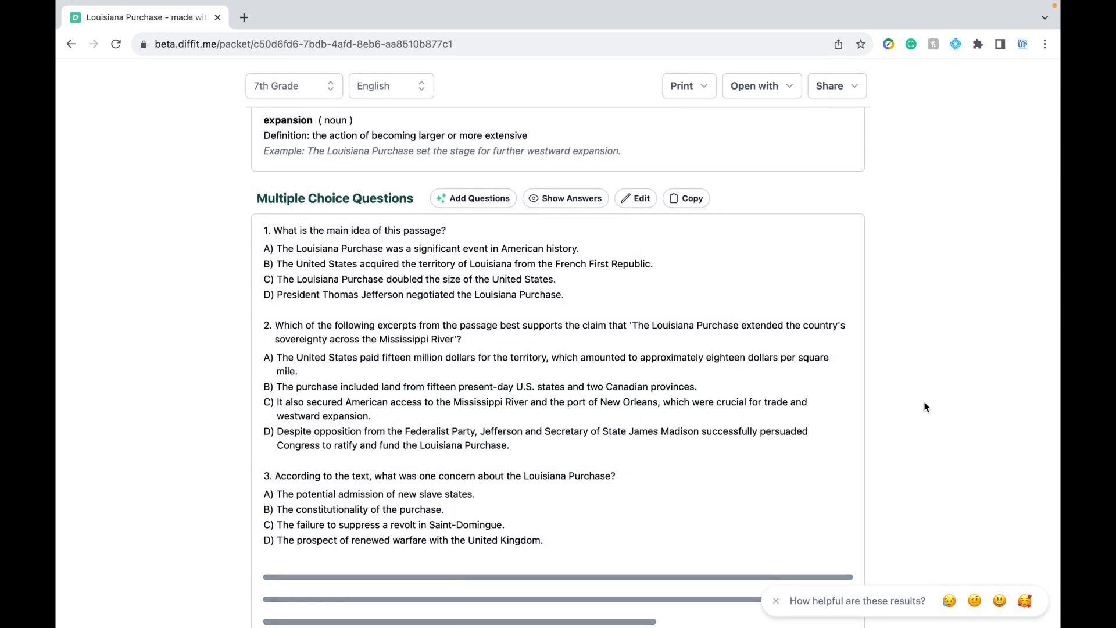
- Look over the short-answer and open-ended sections below the five multiple-choice questions
{"action": "scroll", "scroll_direction": "down", "scroll_amount": 3}
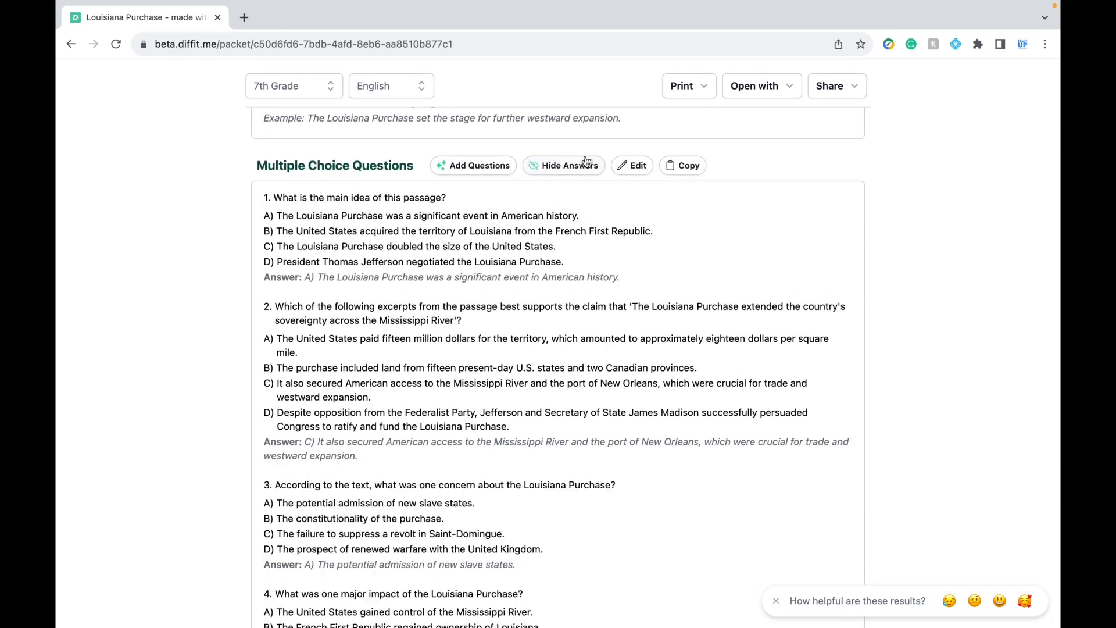
{"action": "scroll", "scroll_direction": "down", "scroll_amount": 3}
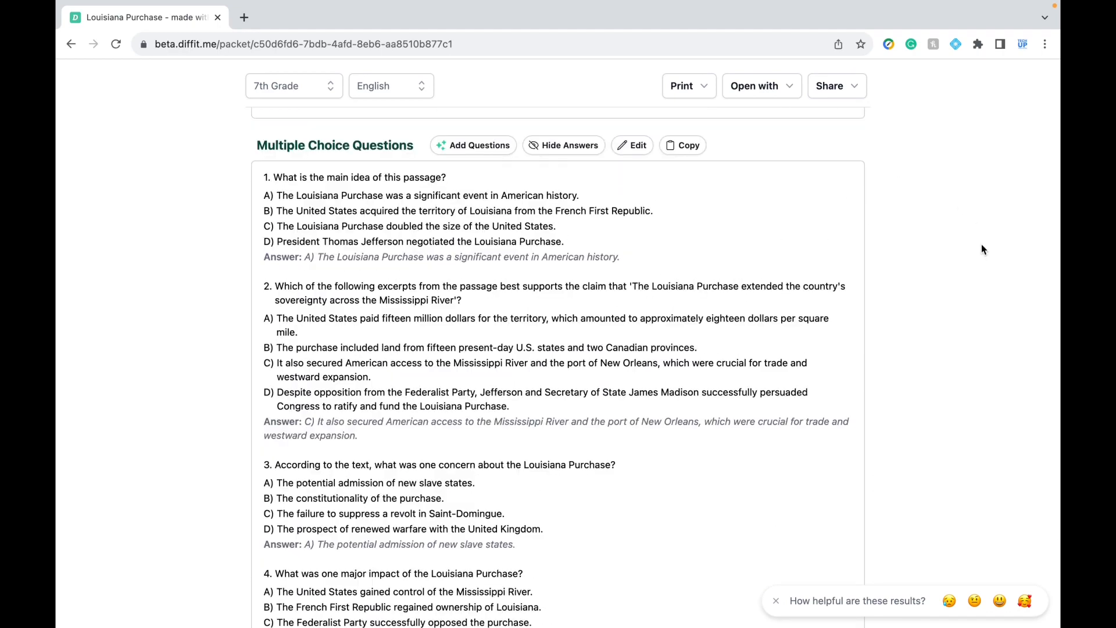
{"action": "scroll", "scroll_direction": "down", "scroll_amount": 3}
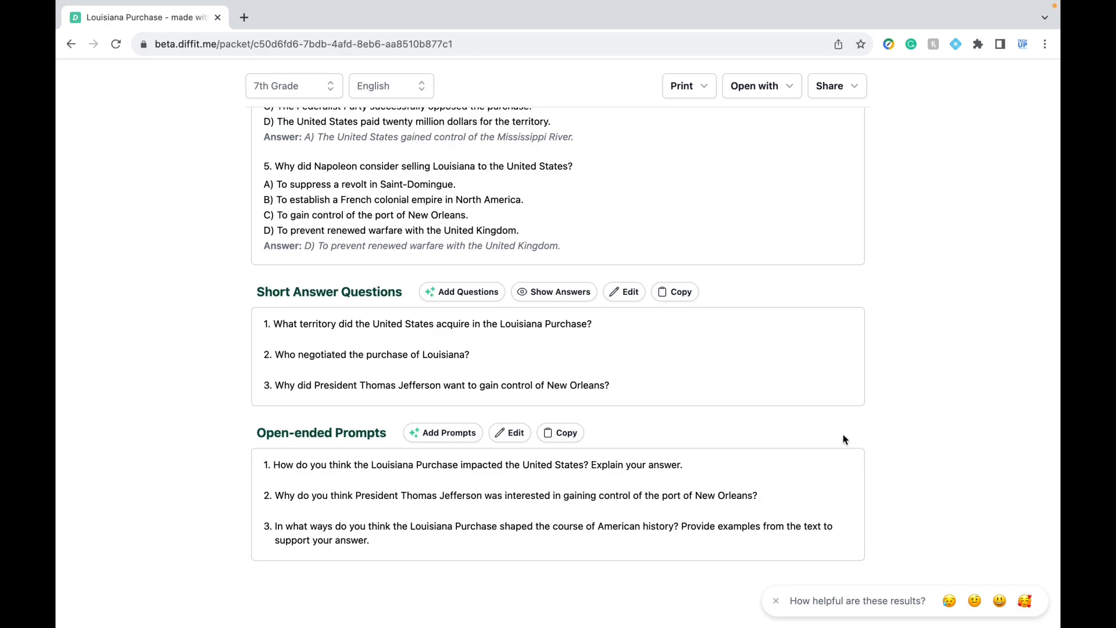
{"action": "mouse_move", "coordinate": [992, 501]}
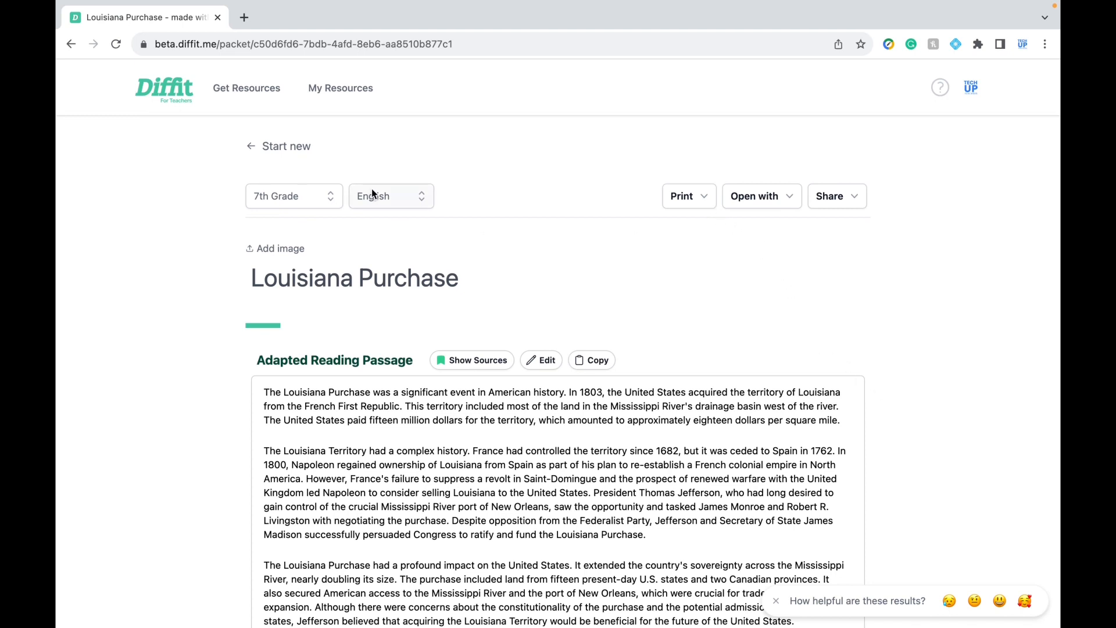
{"action": "left_click", "coordinate": [390, 195]}
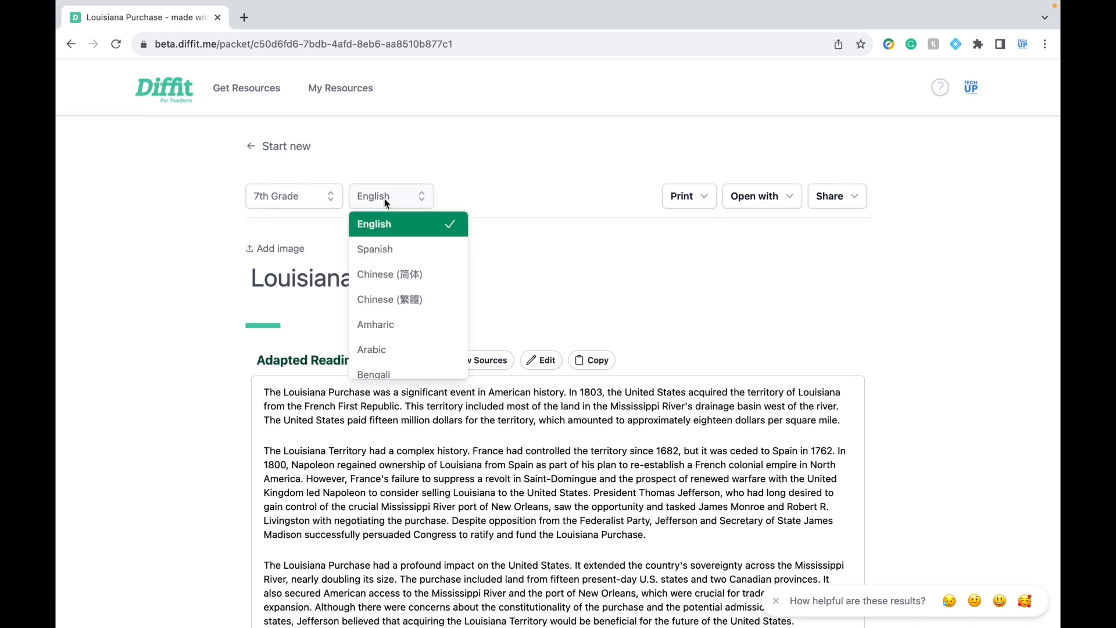
{"action": "scroll", "scroll_direction": "down", "scroll_amount": 3}
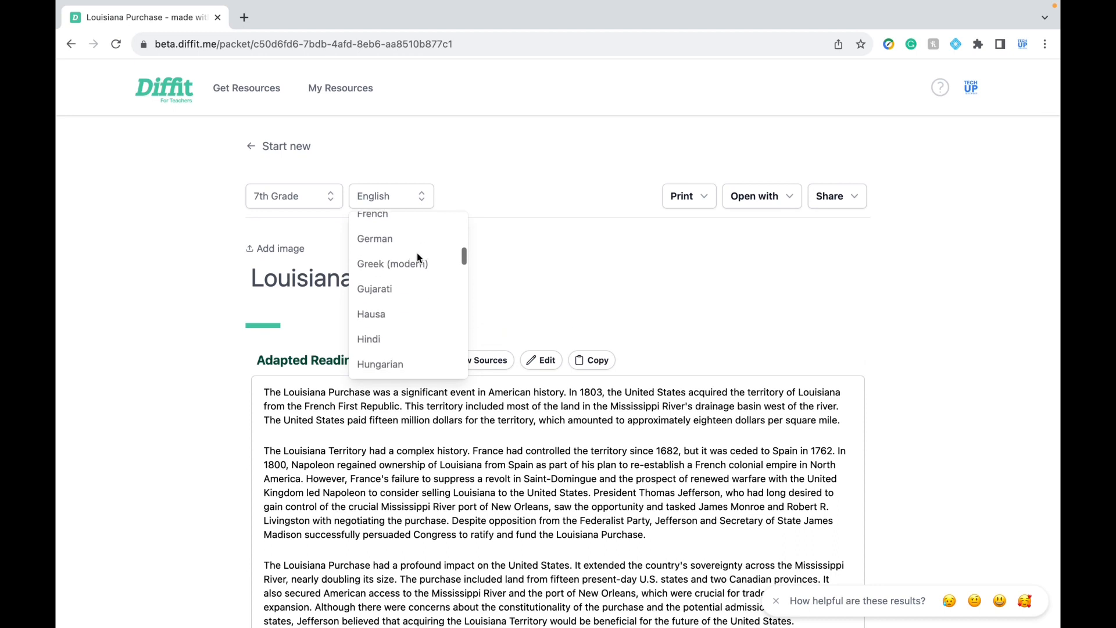
{"action": "scroll", "scroll_direction": "down", "scroll_amount": 3}
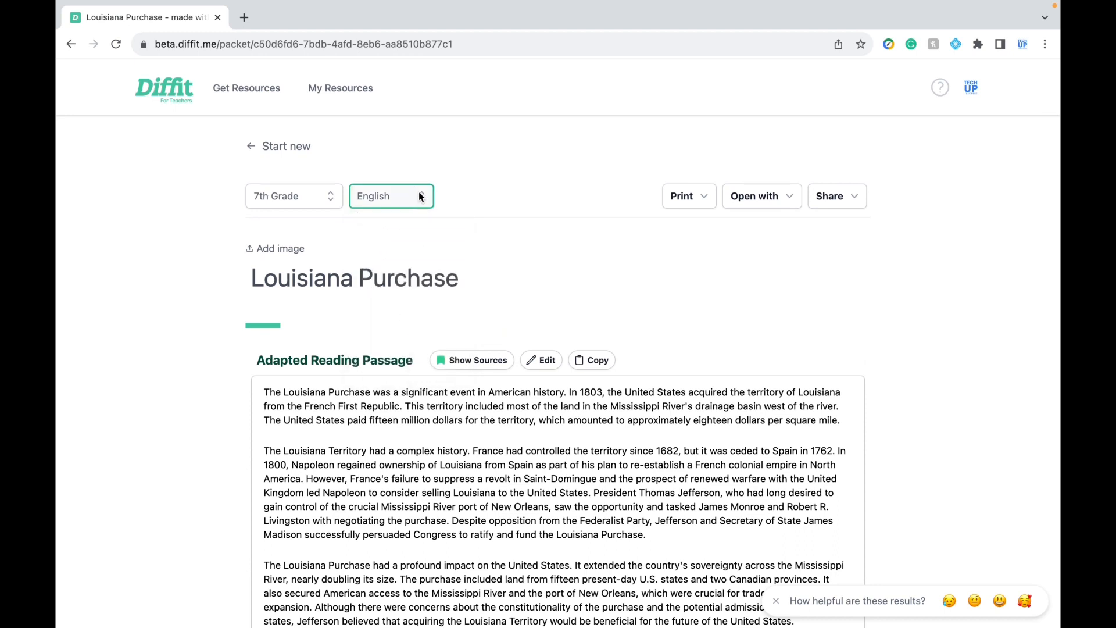
- Generate a Google Doc of the packet using the Printable Template with writing lines
{"action": "left_click", "coordinate": [682, 195]}
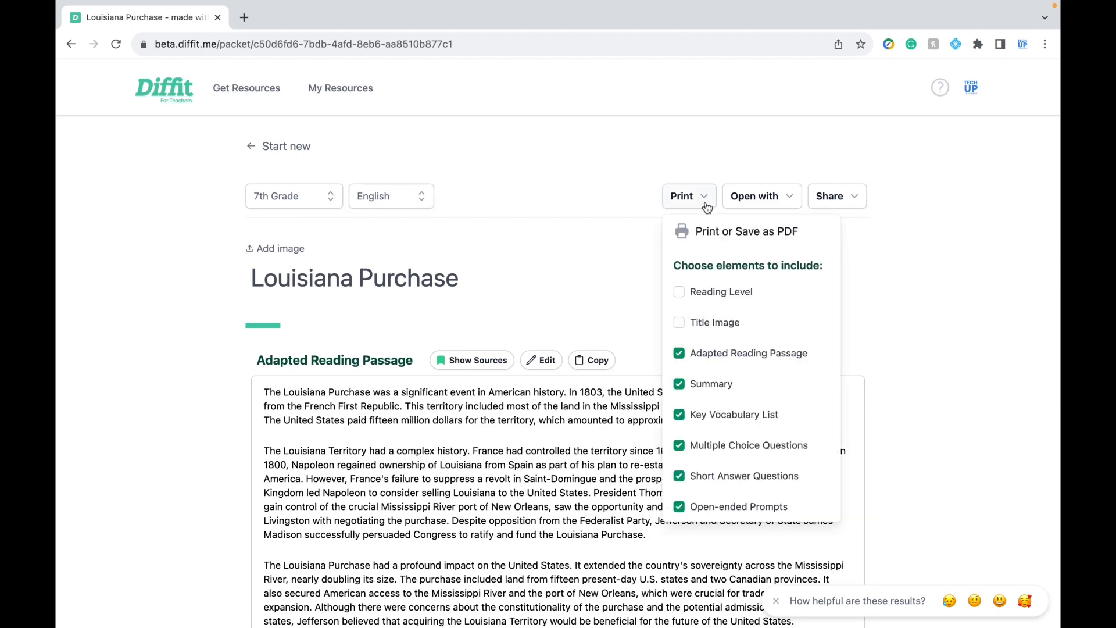
{"action": "mouse_move", "coordinate": [725, 471]}
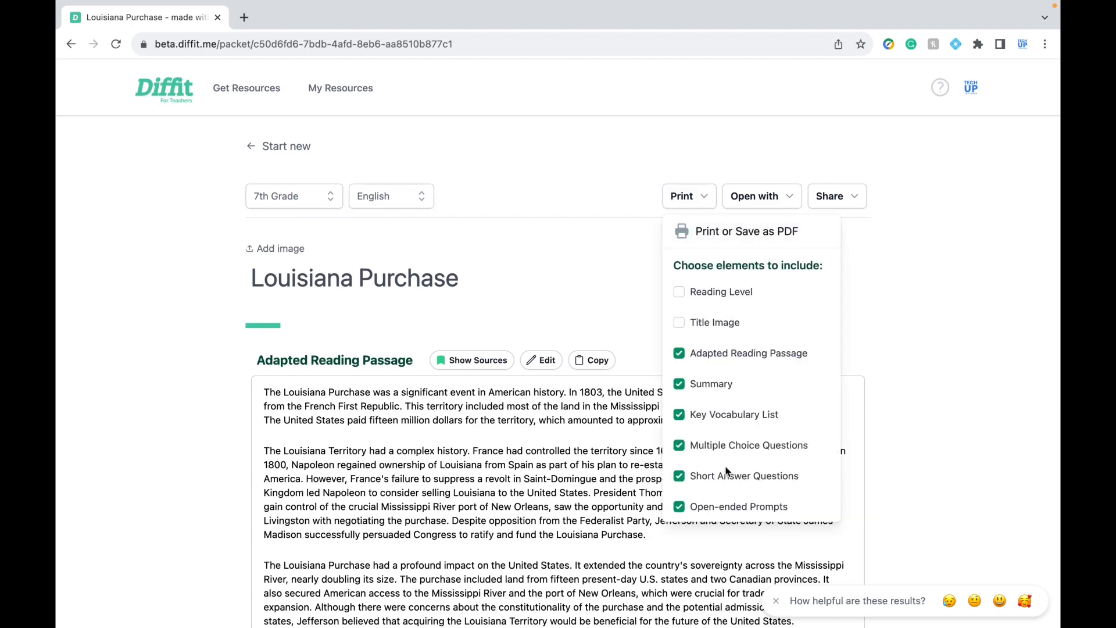
{"action": "left_click", "coordinate": [760, 195]}
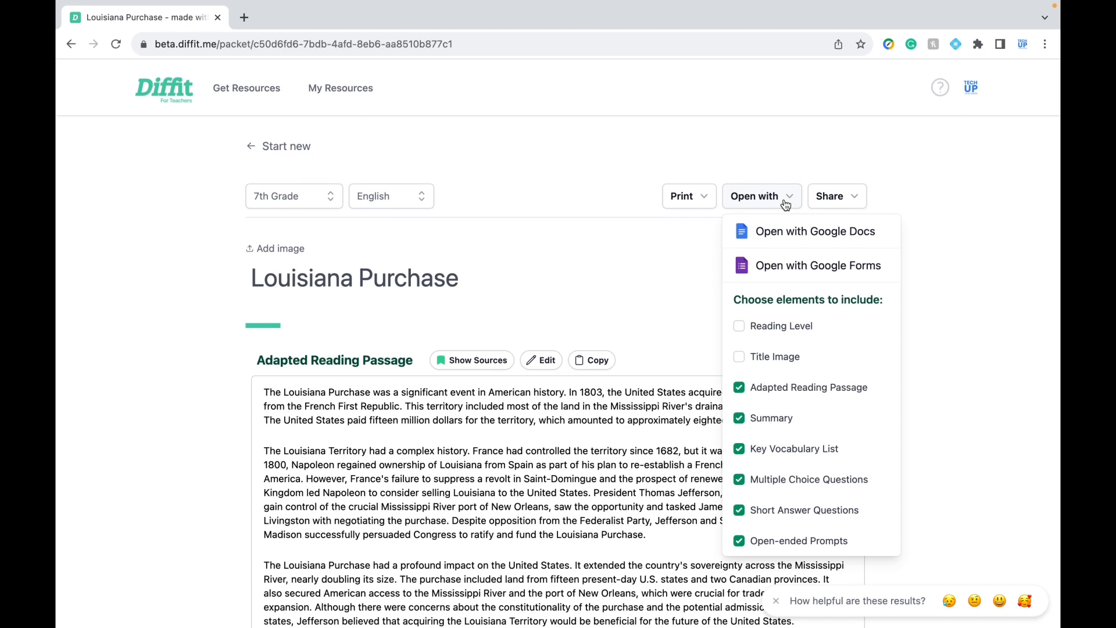
{"action": "left_click", "coordinate": [813, 231]}
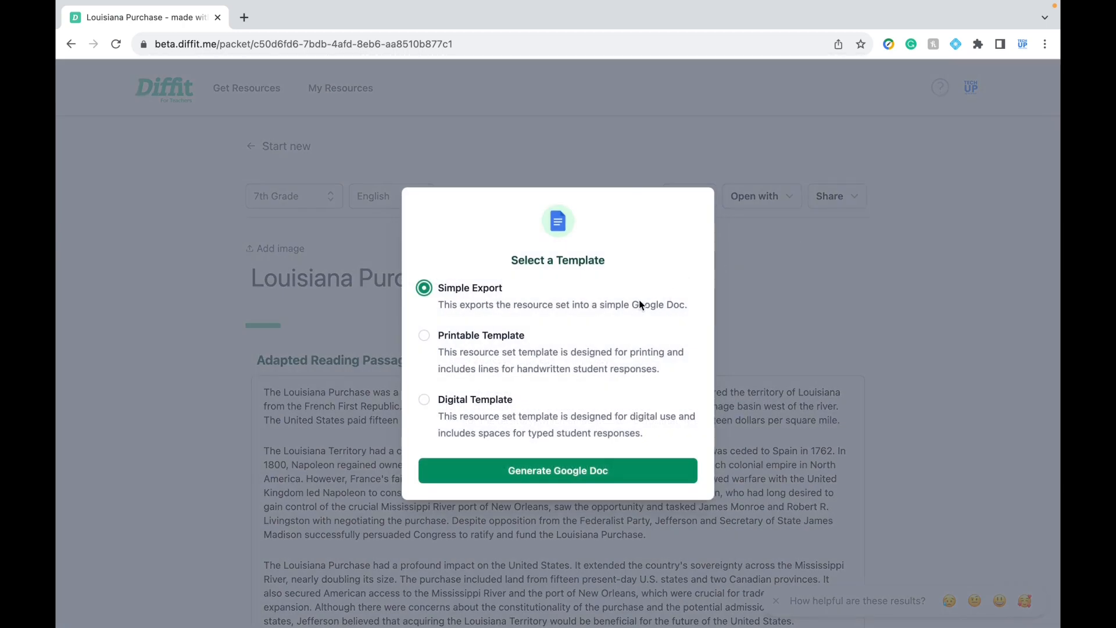
{"action": "left_click", "coordinate": [423, 335]}
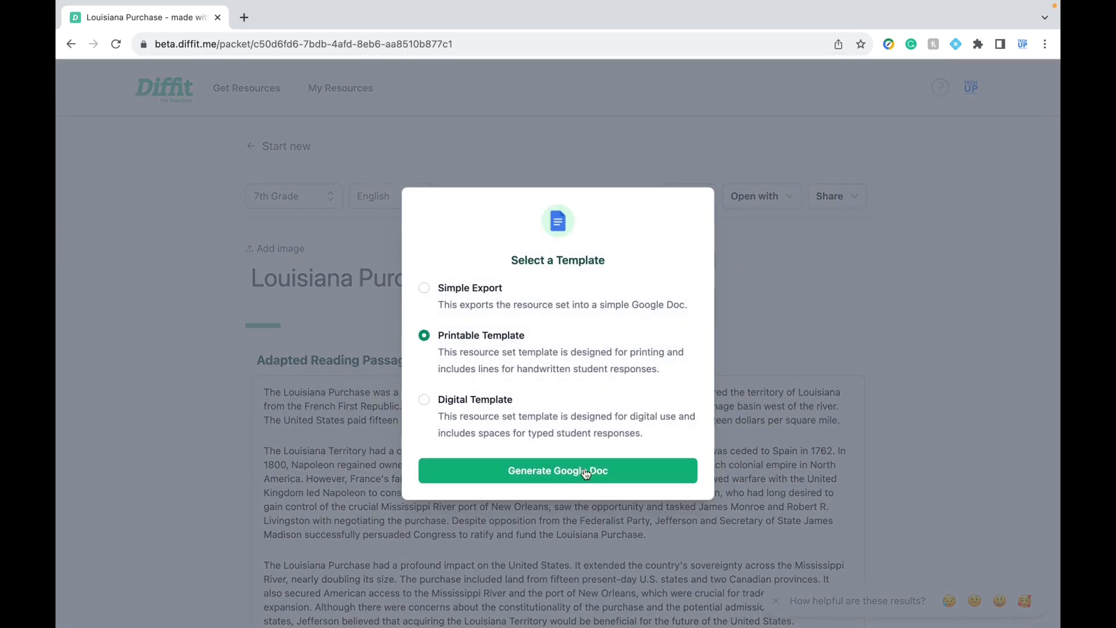
{"action": "left_click", "coordinate": [557, 470]}
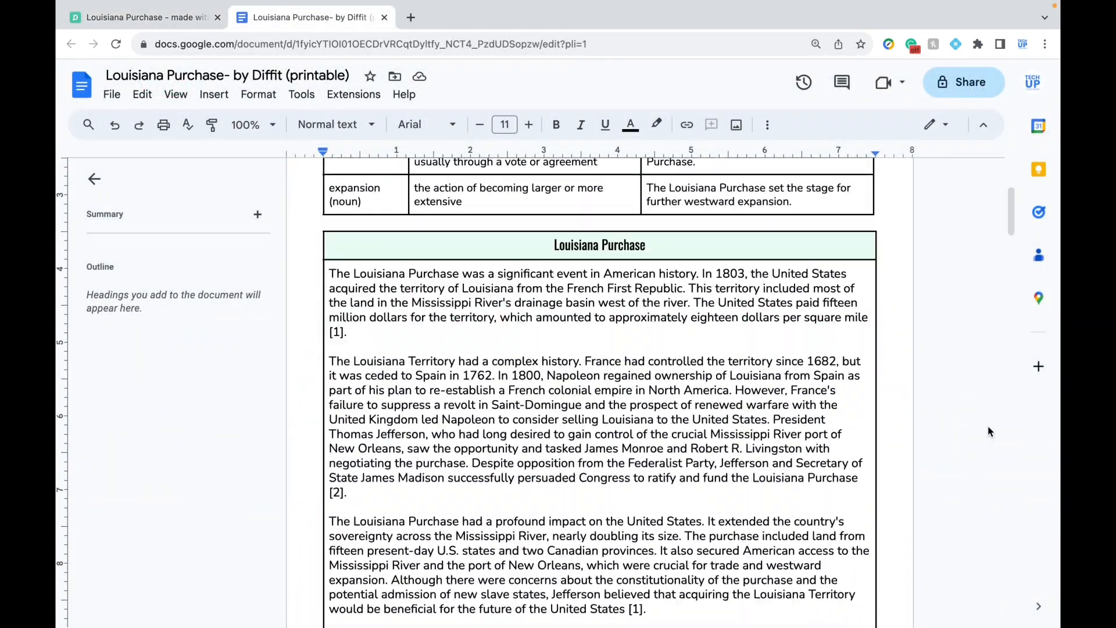
- Review the printable doc's vocabulary, passage and lined question tables
{"action": "scroll", "scroll_direction": "down", "scroll_amount": 3}
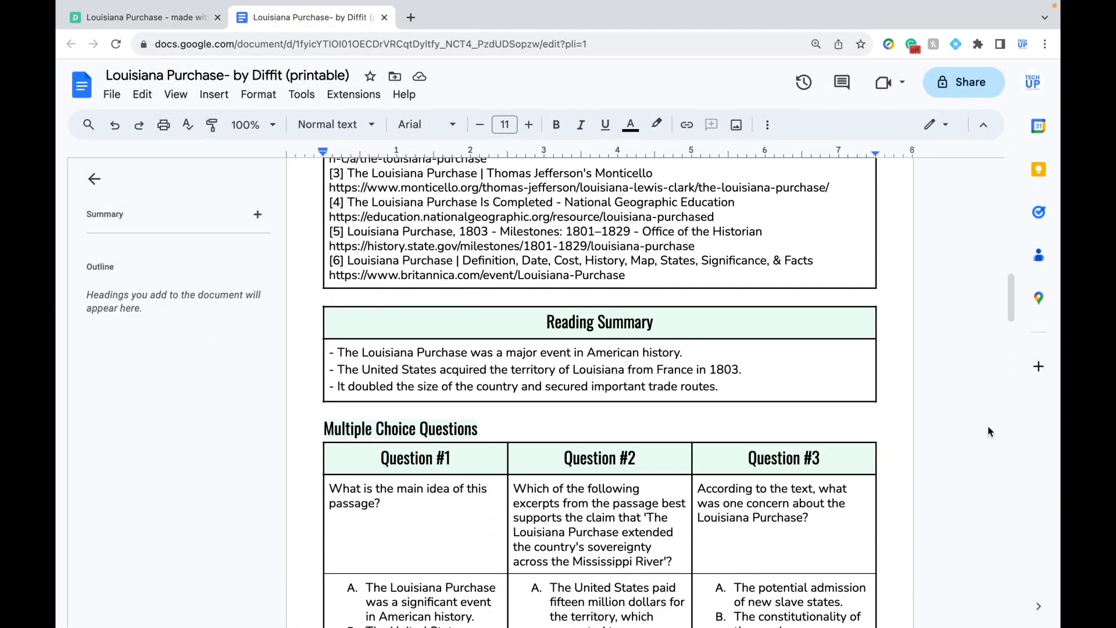
{"action": "scroll", "scroll_direction": "down", "scroll_amount": 3}
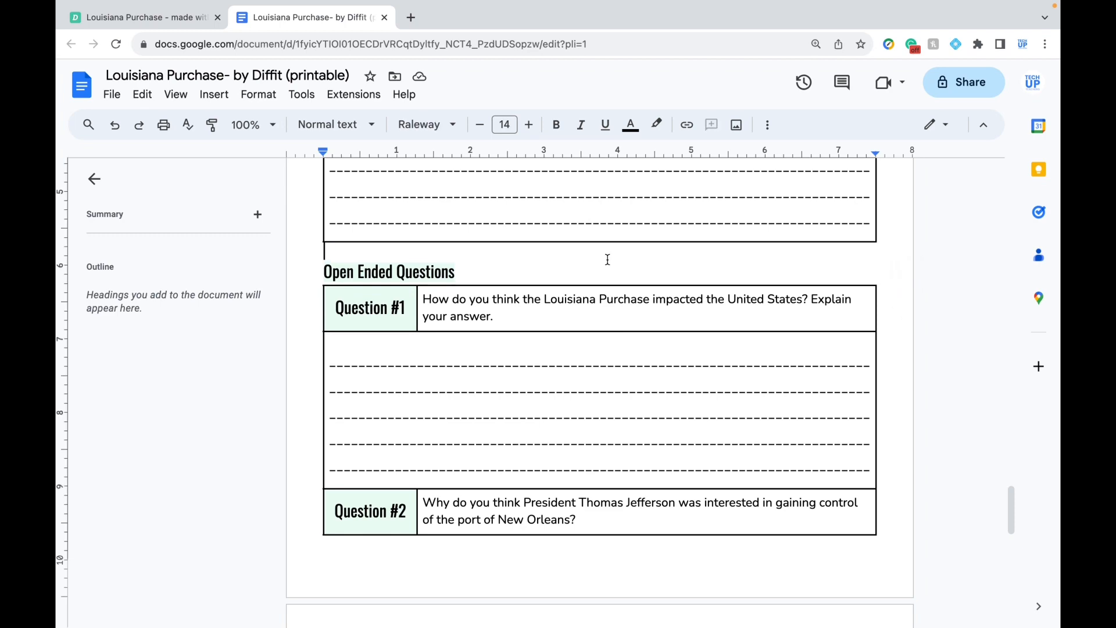
{"action": "scroll", "scroll_direction": "down", "scroll_amount": 3}
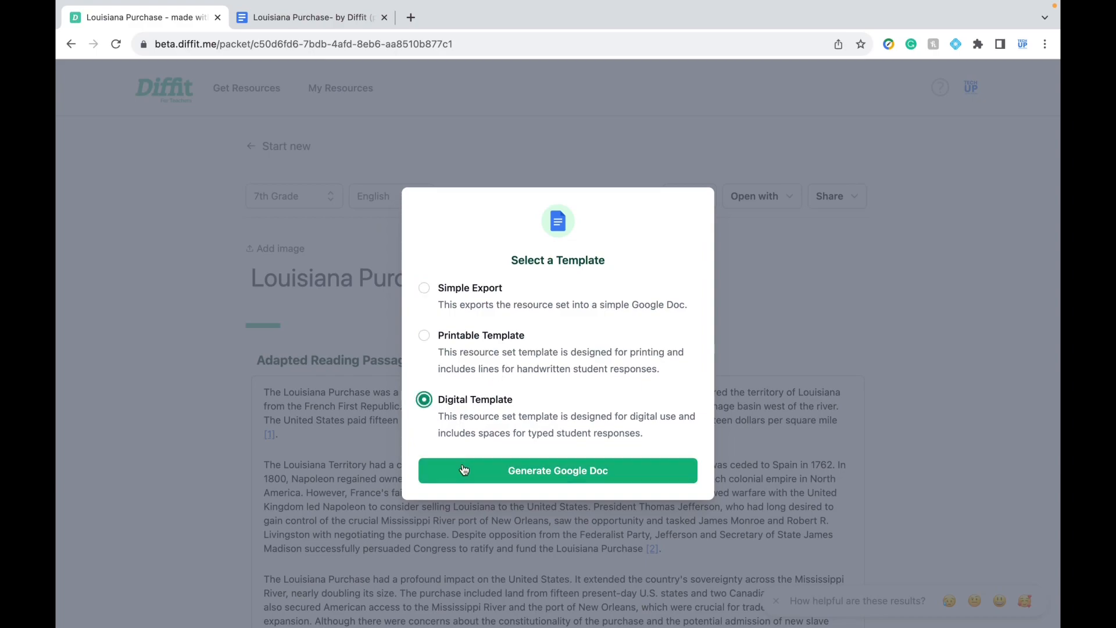
- Generate the digital Google Doc and enter "The Unit" in the first short-answer box
{"action": "left_click", "coordinate": [557, 469]}
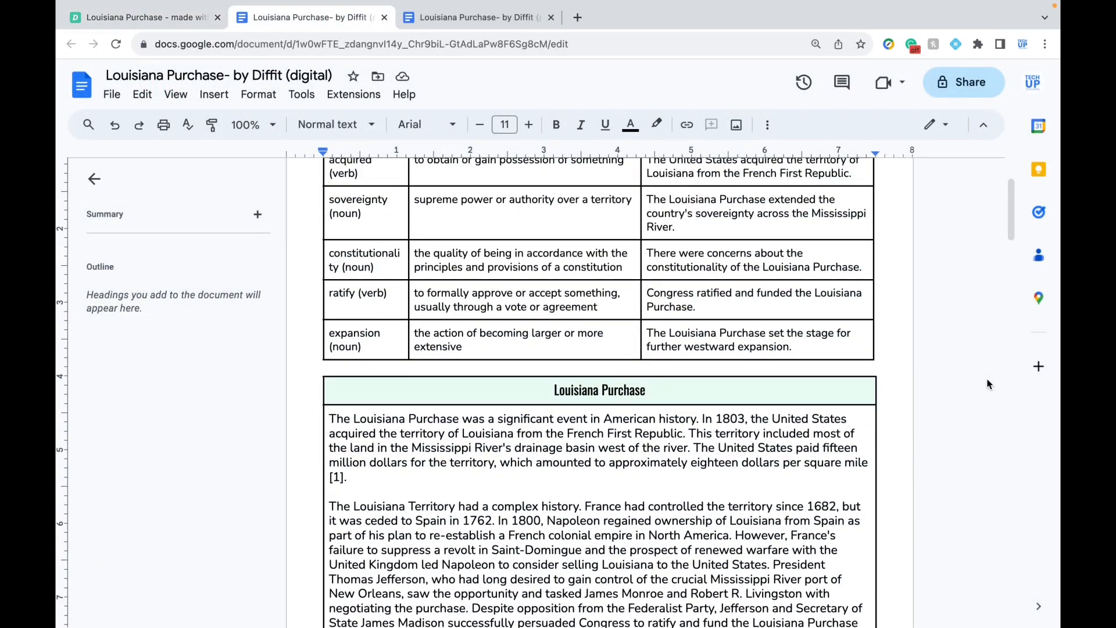
{"action": "scroll", "scroll_direction": "down", "scroll_amount": 3}
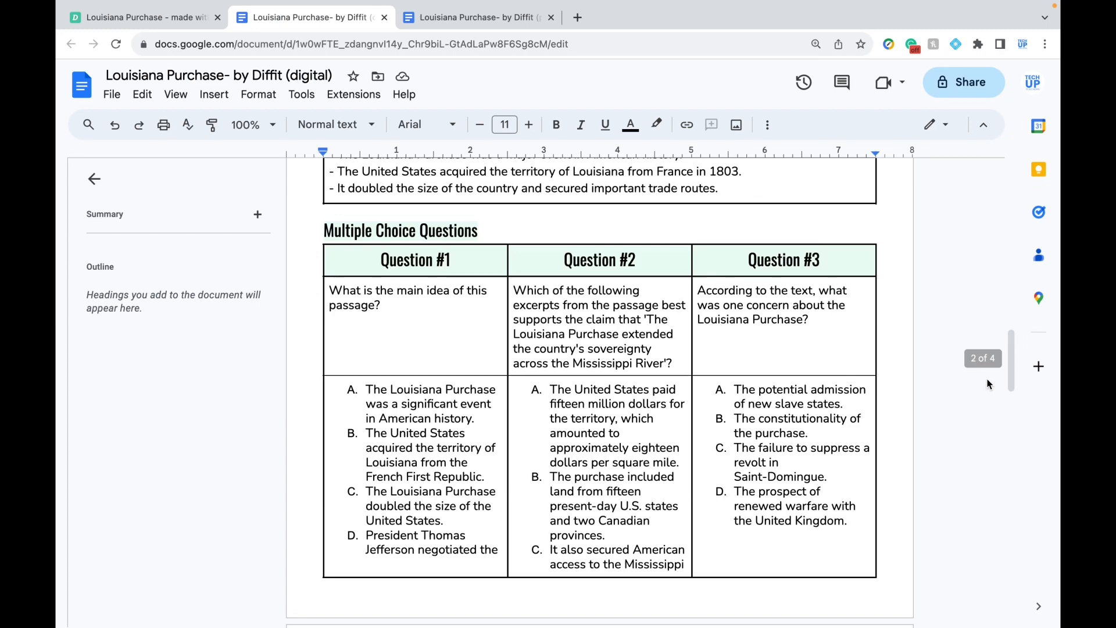
{"action": "scroll", "scroll_direction": "down", "scroll_amount": 3}
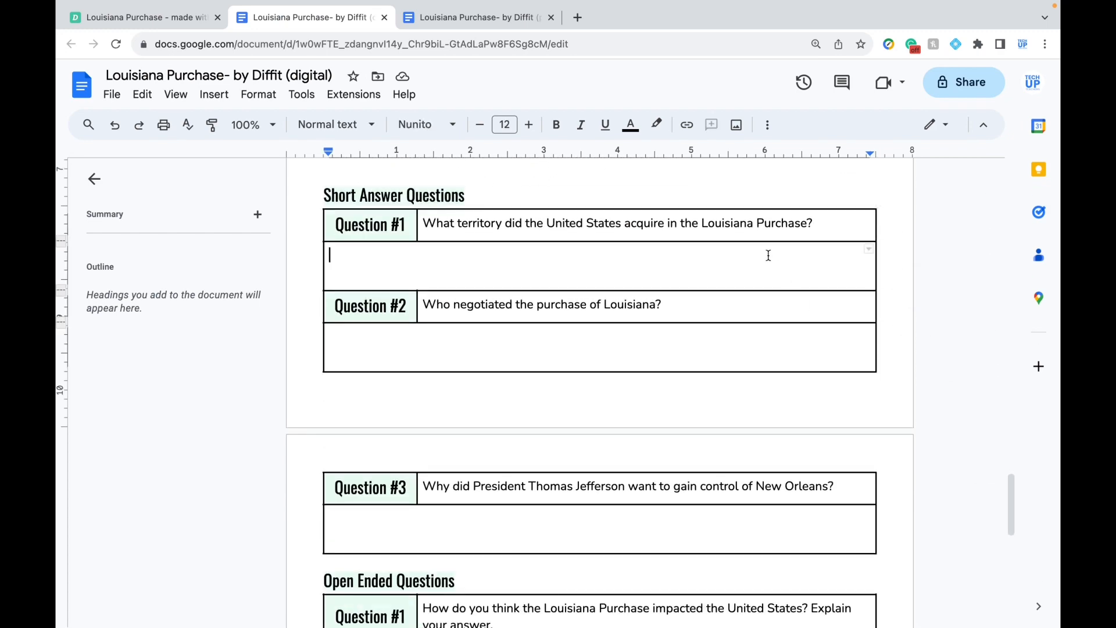
{"action": "type", "text": "The Unit"}
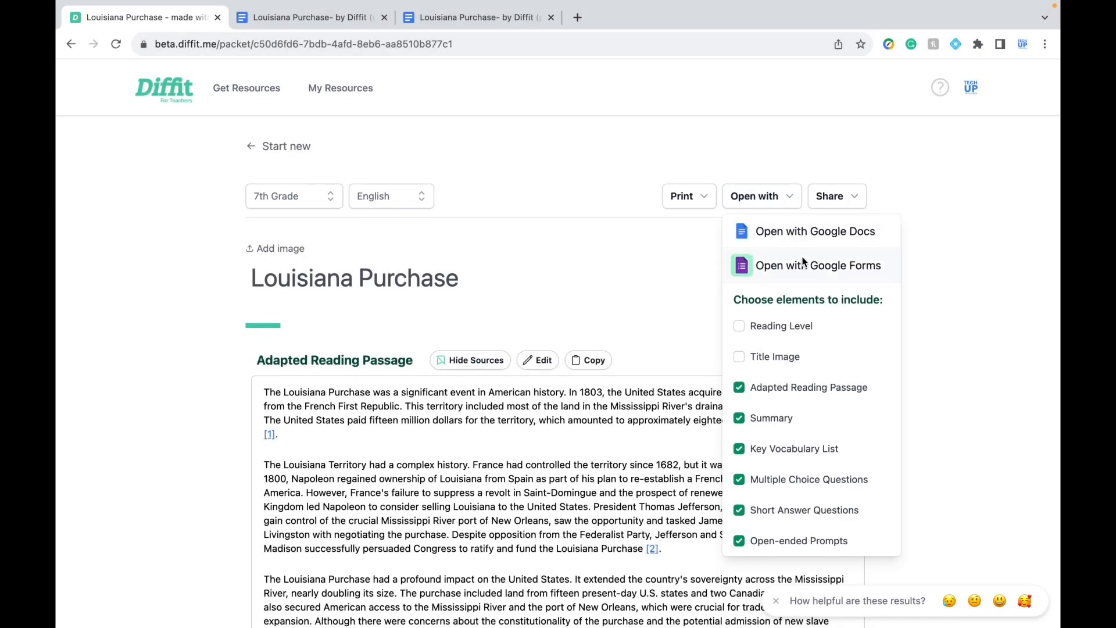
{"action": "left_click", "coordinate": [817, 265]}
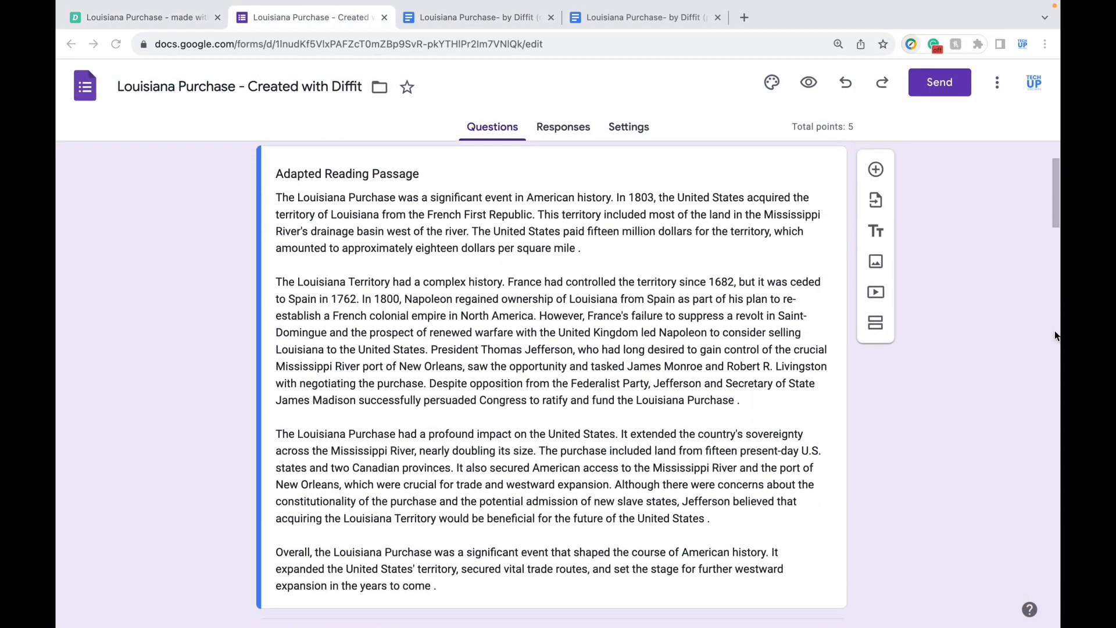
{"action": "scroll", "scroll_direction": "down", "scroll_amount": 3}
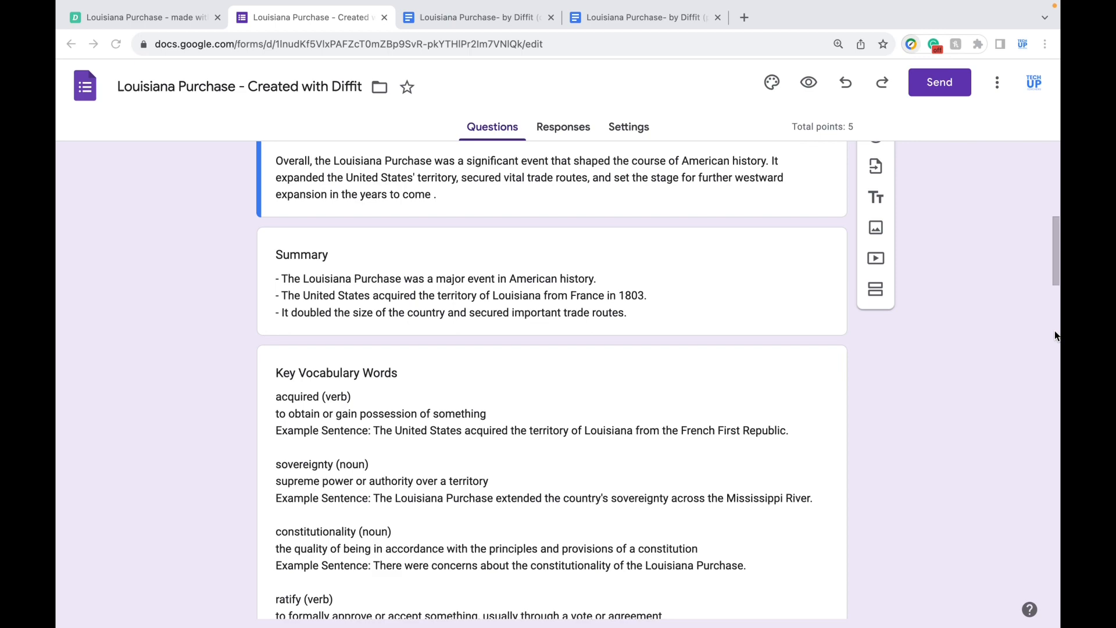
{"action": "scroll", "scroll_direction": "down", "scroll_amount": 3}
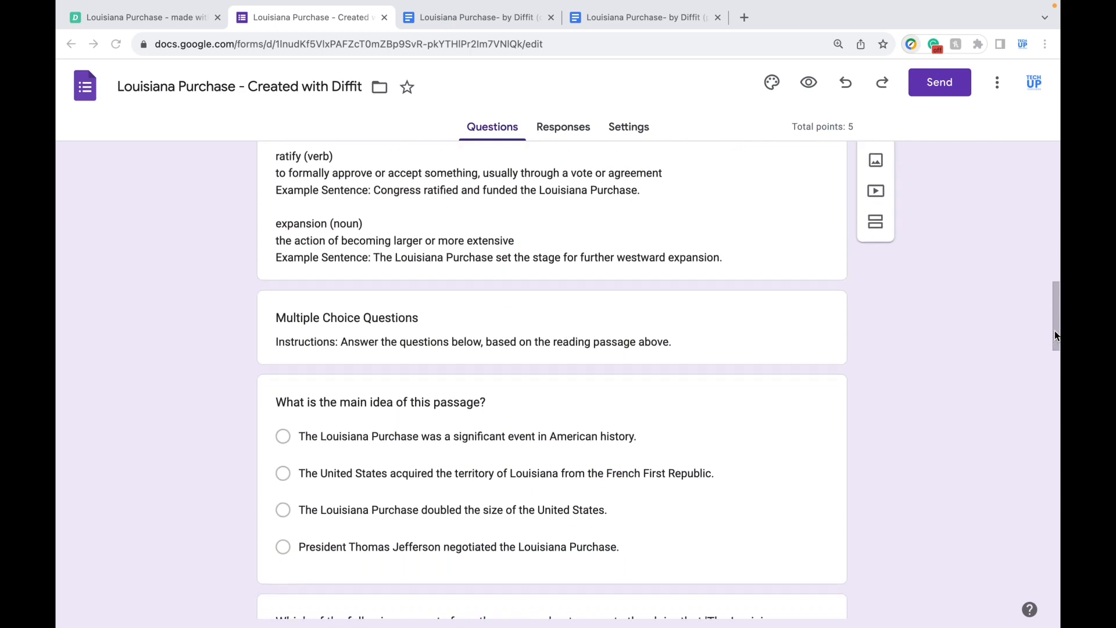
{"action": "scroll", "scroll_direction": "down", "scroll_amount": 3}
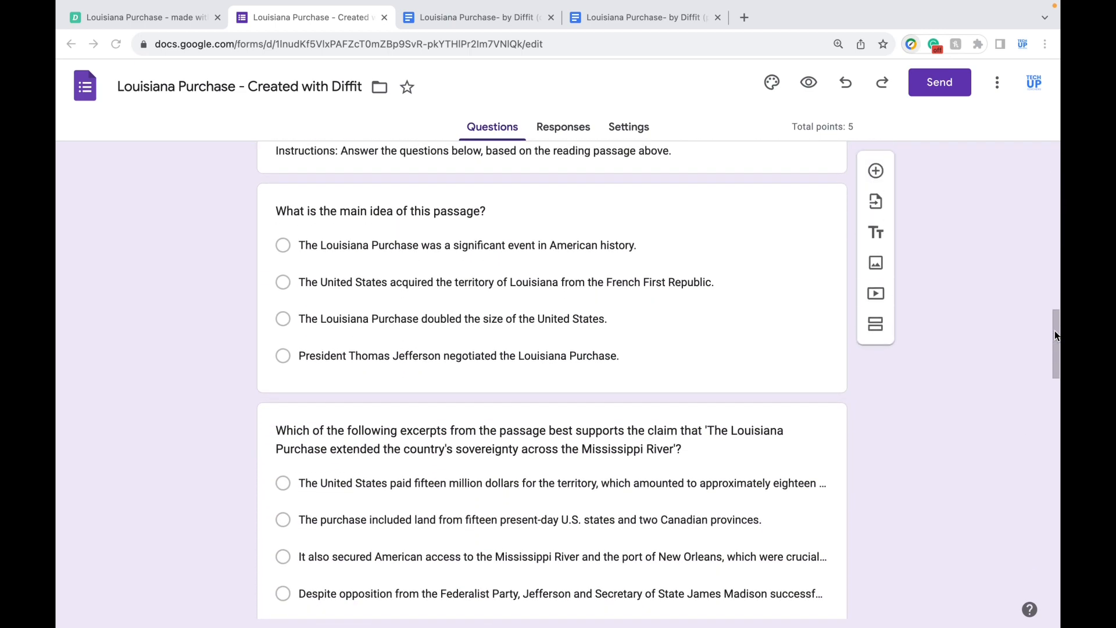
{"action": "left_click", "coordinate": [380, 210]}
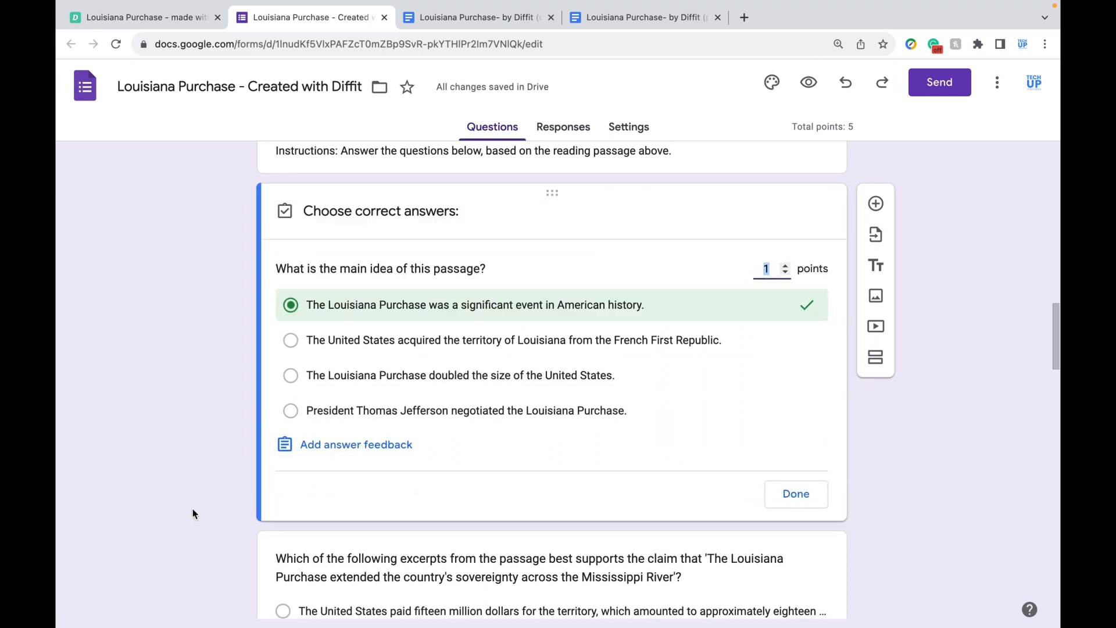
{"action": "scroll", "scroll_direction": "down", "scroll_amount": 3}
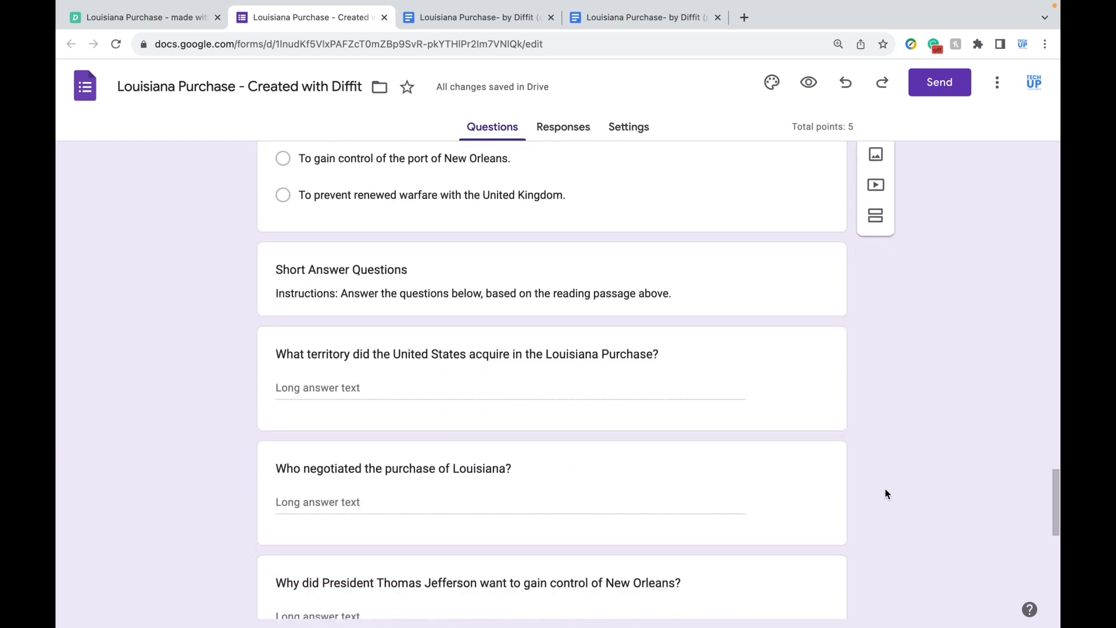
{"action": "scroll", "scroll_direction": "down", "scroll_amount": 3}
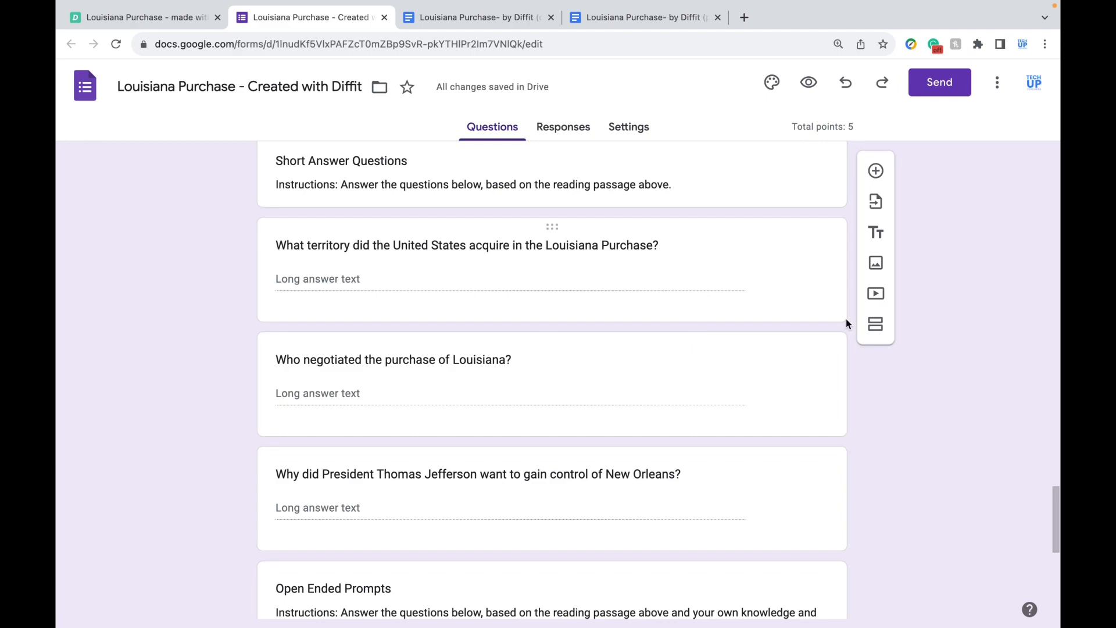
{"action": "scroll", "scroll_direction": "down", "scroll_amount": 3}
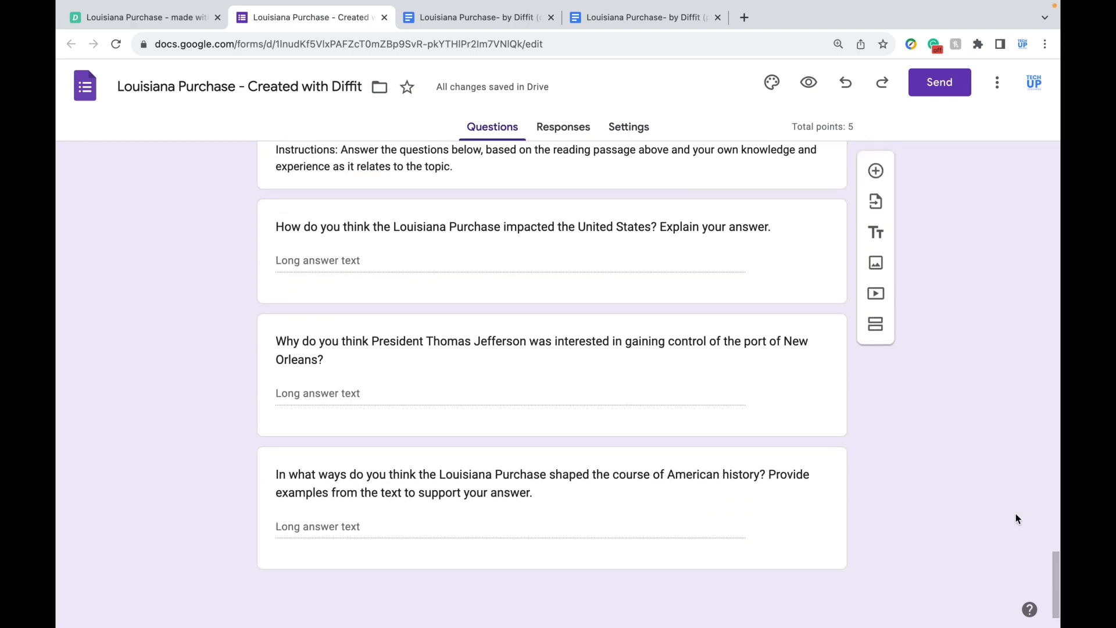
{"action": "scroll", "scroll_direction": "up", "scroll_amount": 3}
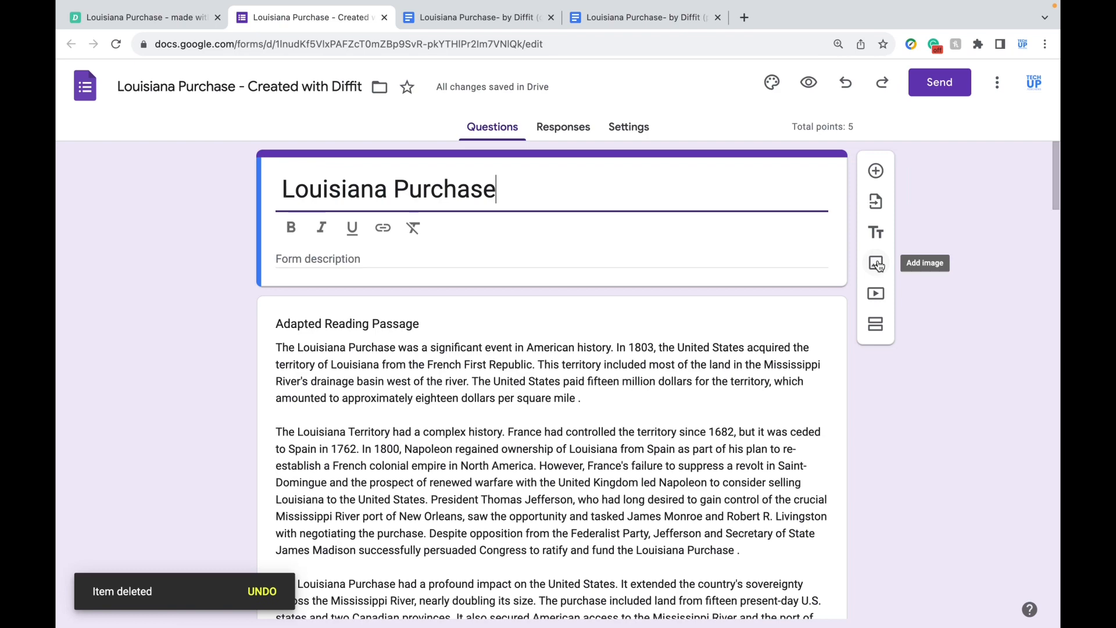
- Insert the map image below the form title and title it "Map"
{"action": "left_click", "coordinate": [875, 262]}
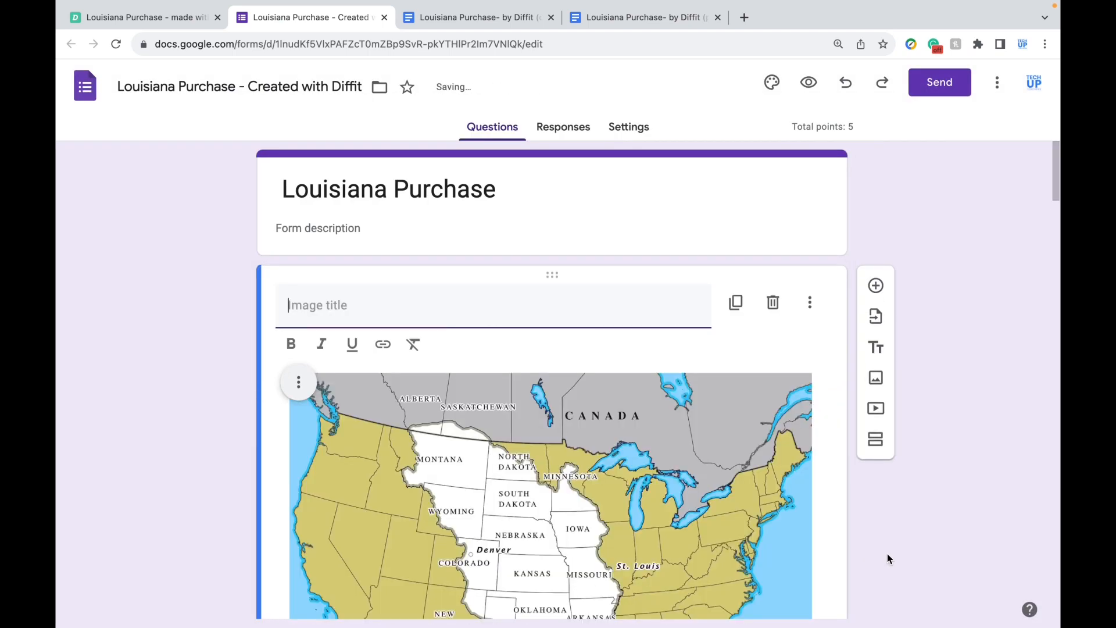
{"action": "type", "text": "Map"}
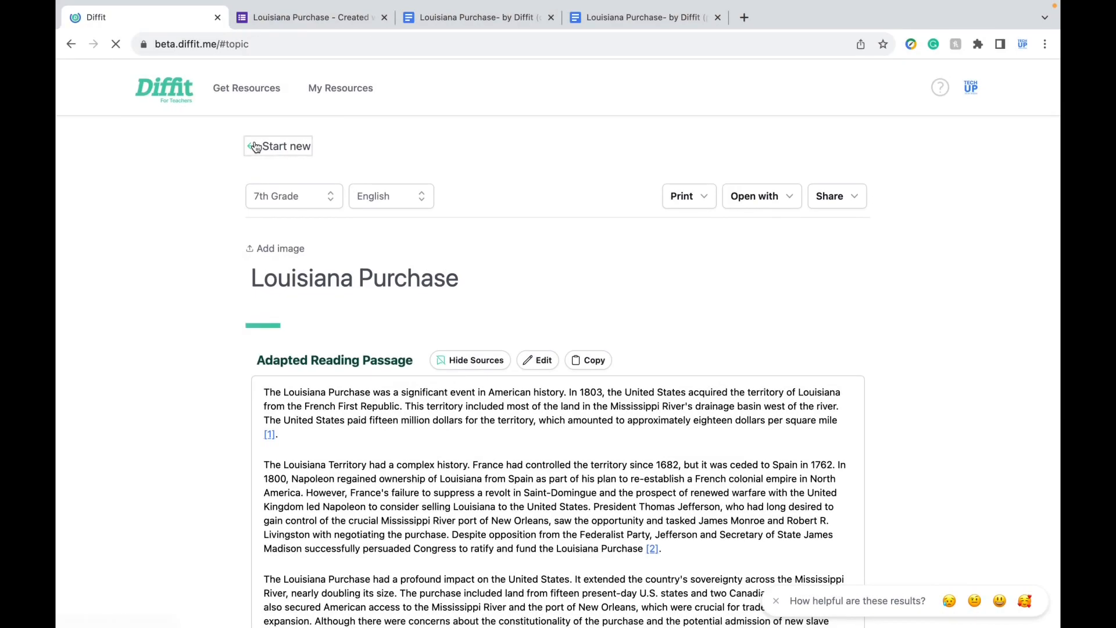
- Start a new resource and choose the Any Text or Excerpt option for a PDF upload
{"action": "left_click", "coordinate": [278, 147]}
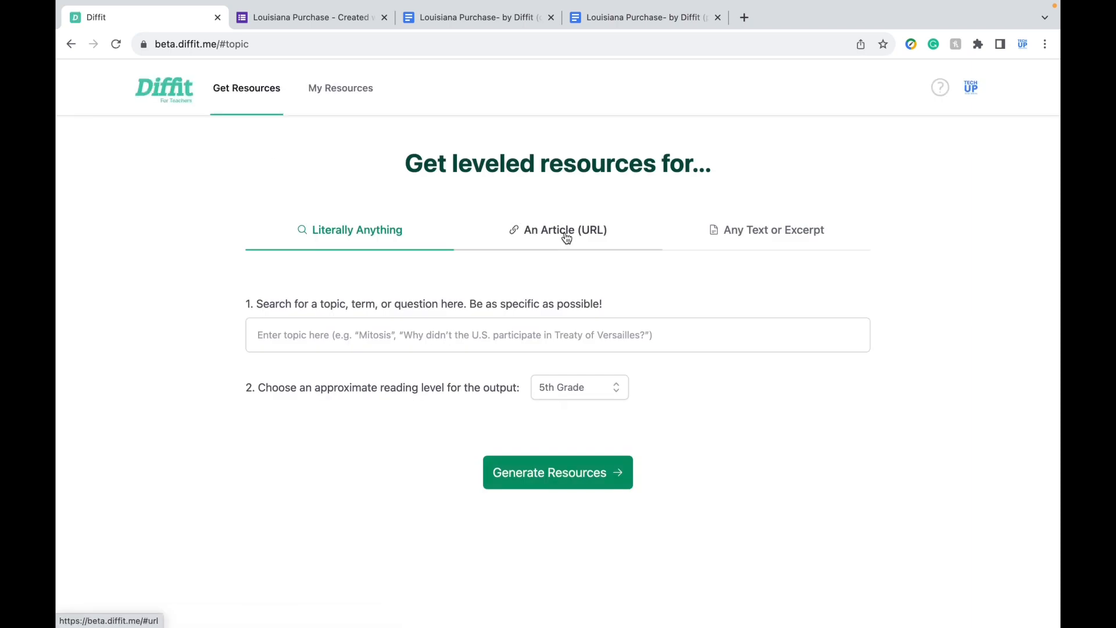
{"action": "left_click", "coordinate": [557, 229]}
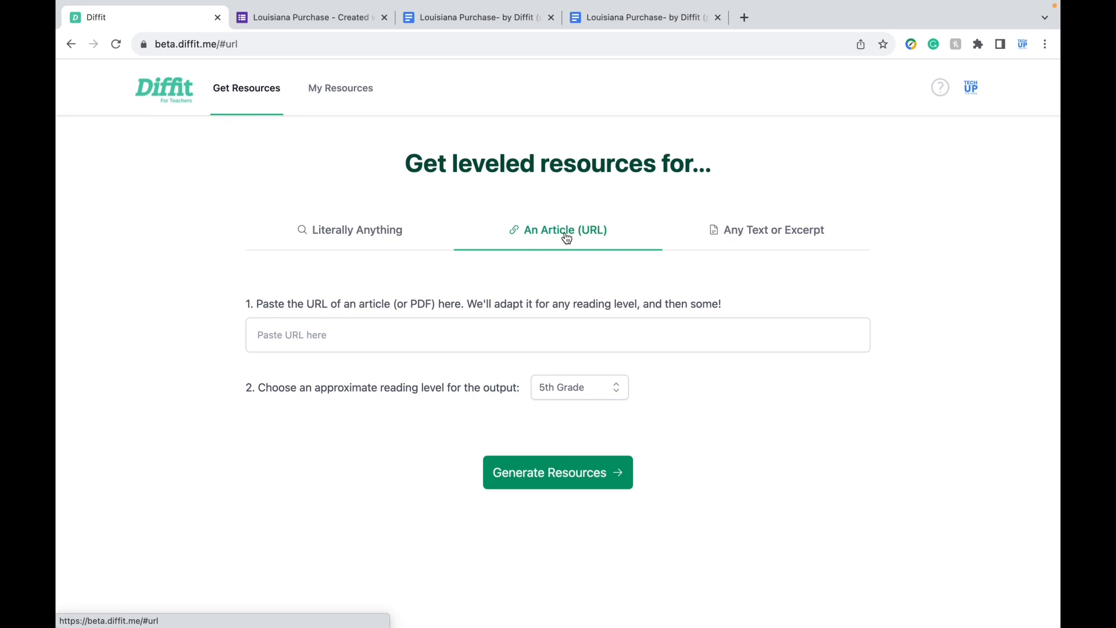
{"action": "left_click", "coordinate": [766, 229]}
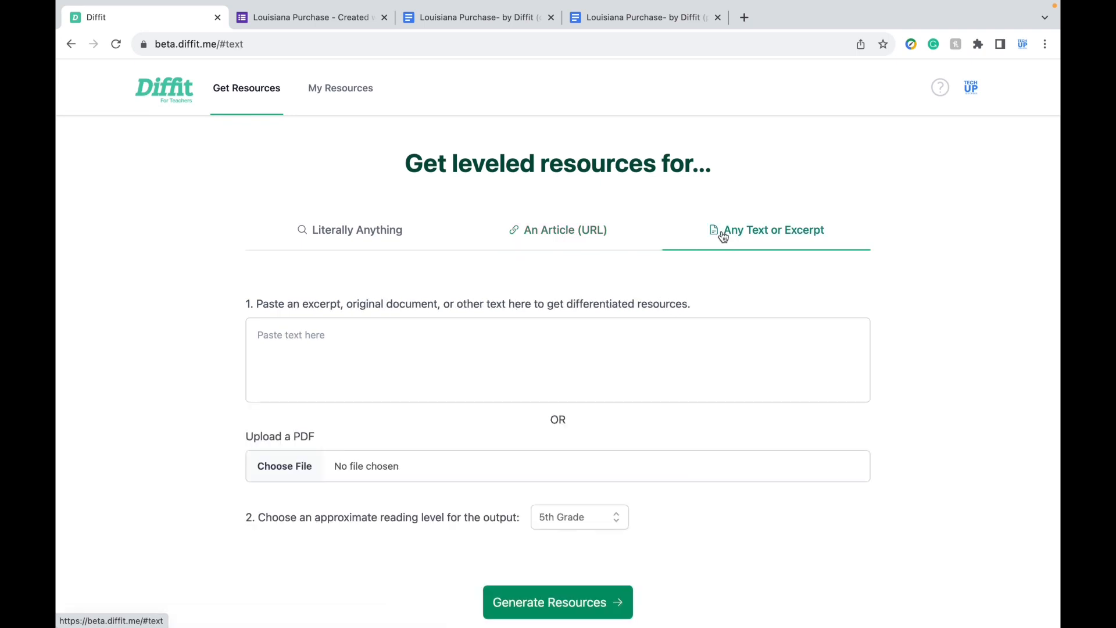
{"action": "scroll", "scroll_direction": "down", "scroll_amount": 3}
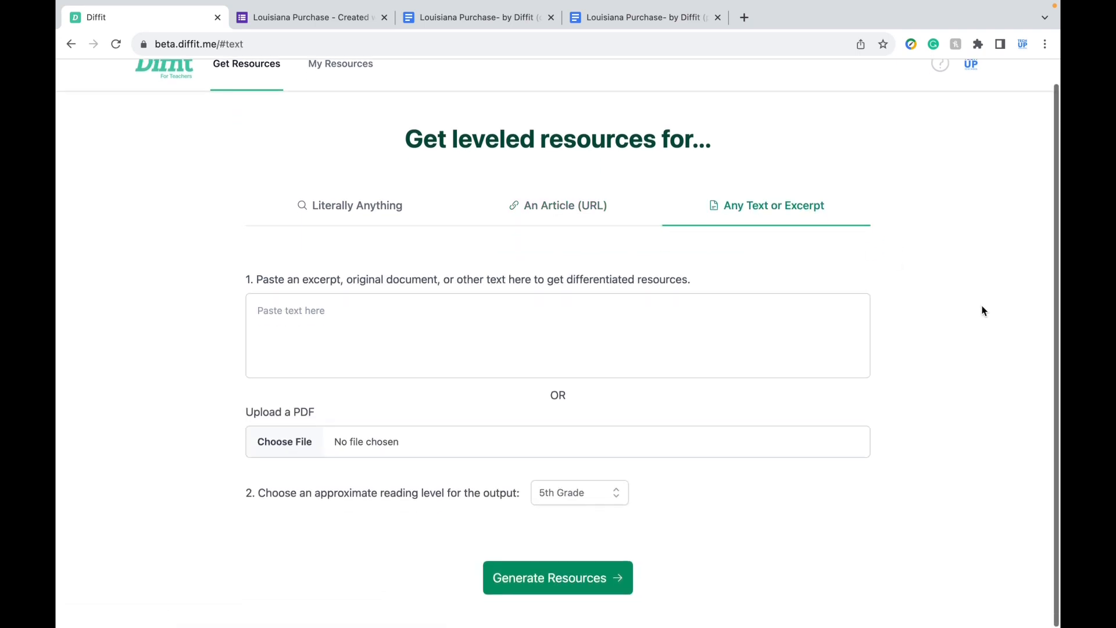
{"action": "mouse_move", "coordinate": [828, 299]}
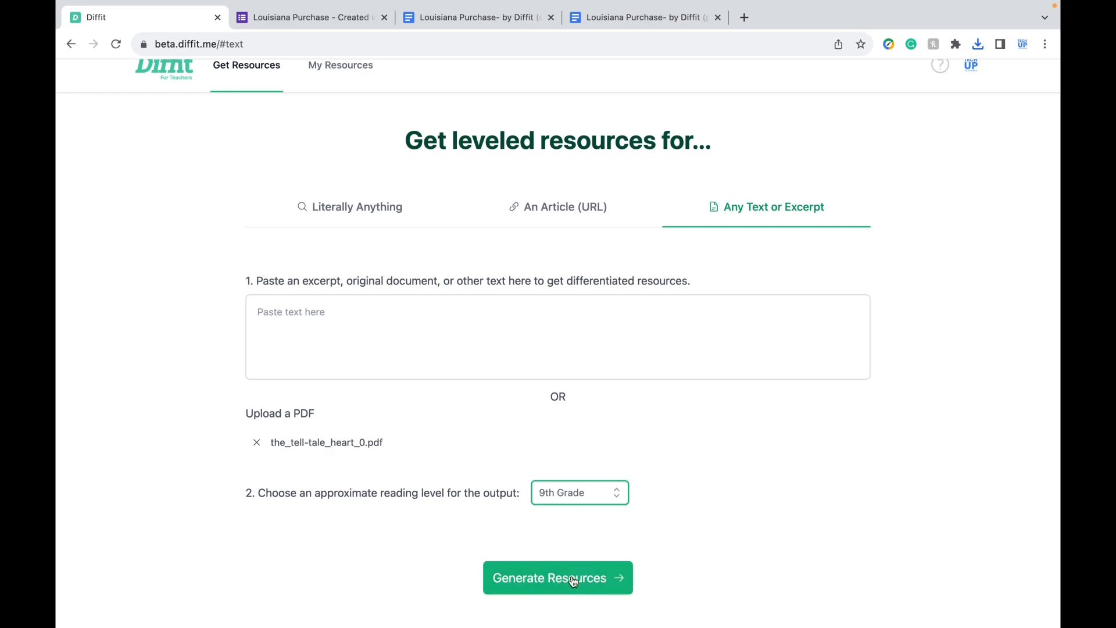
- Generate the Tell-Tale Heart packet, review its sections, and go to My Resources
{"action": "left_click", "coordinate": [556, 578]}
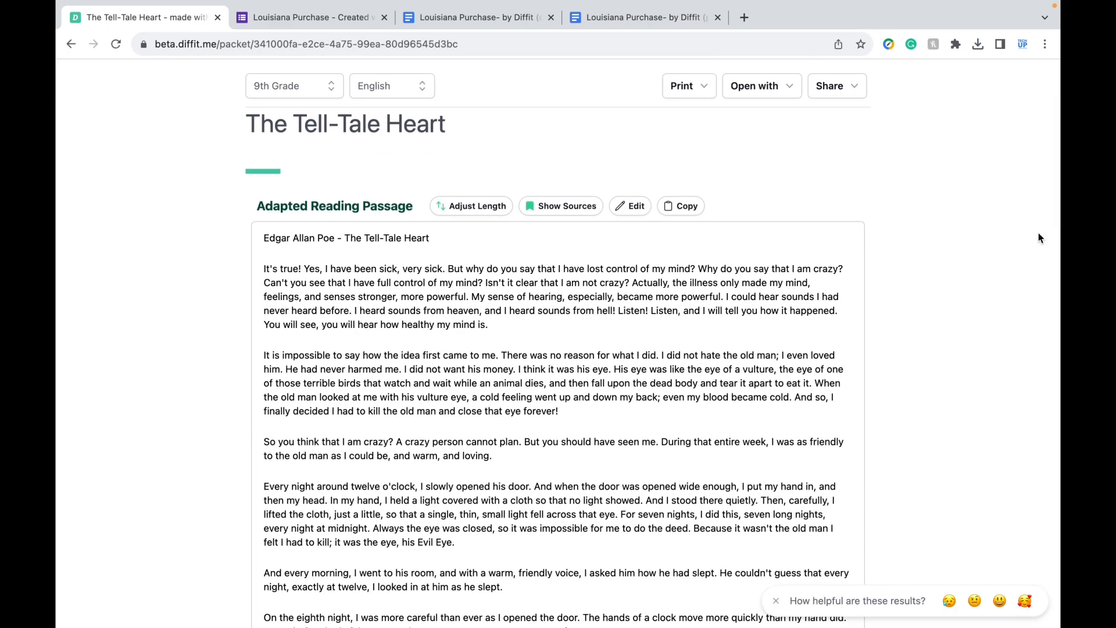
{"action": "scroll", "scroll_direction": "down", "scroll_amount": 3}
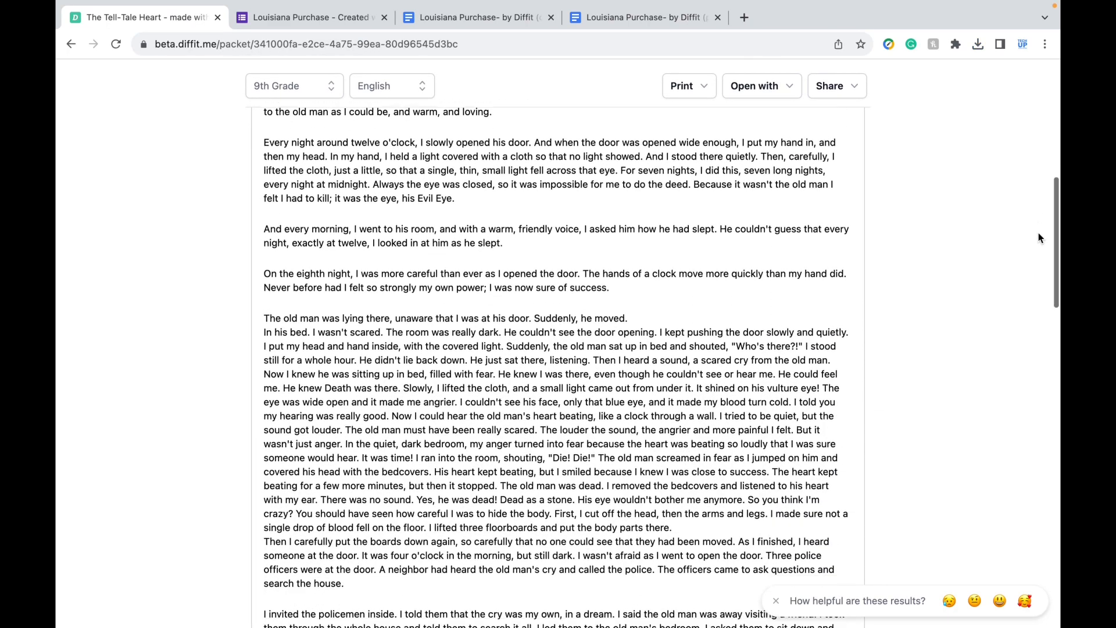
{"action": "scroll", "scroll_direction": "down", "scroll_amount": 3}
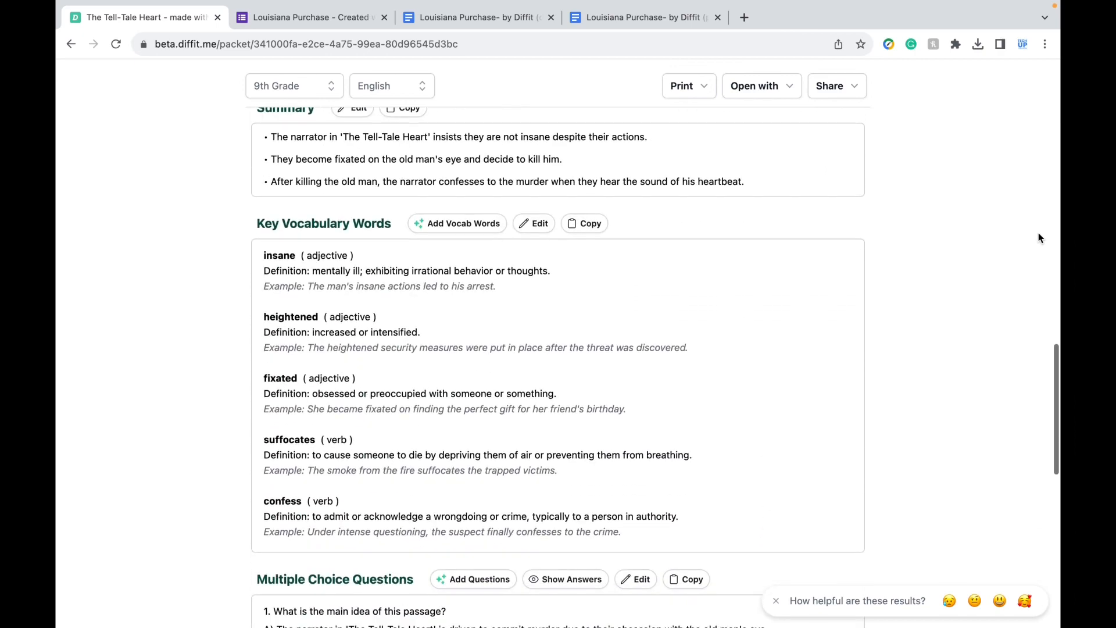
{"action": "scroll", "scroll_direction": "down", "scroll_amount": 3}
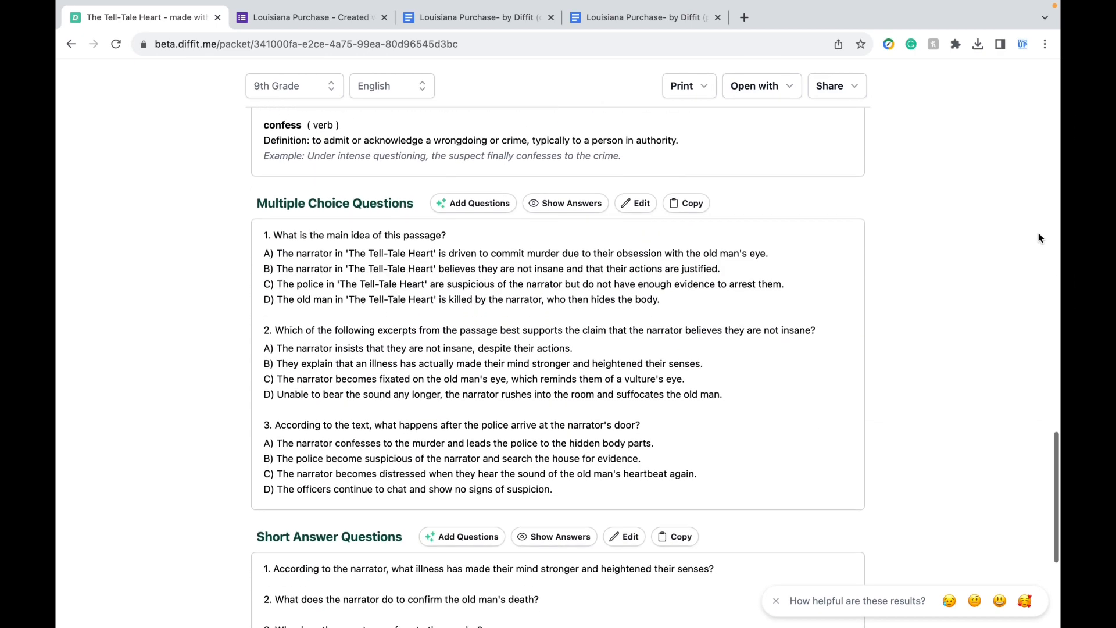
{"action": "scroll", "scroll_direction": "down", "scroll_amount": 3}
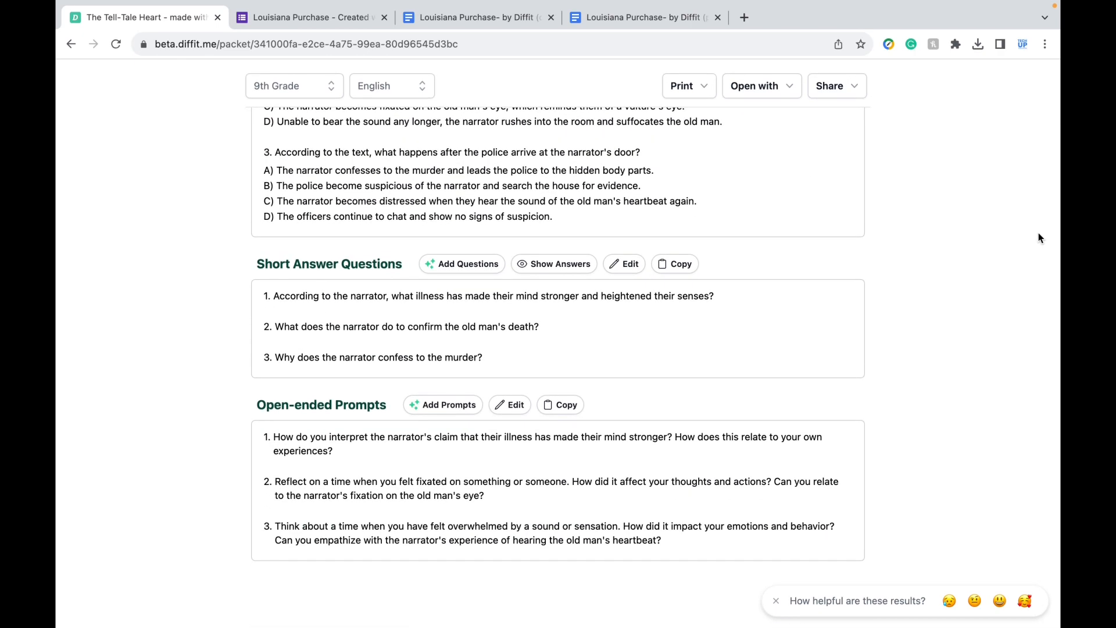
{"action": "left_click", "coordinate": [341, 87]}
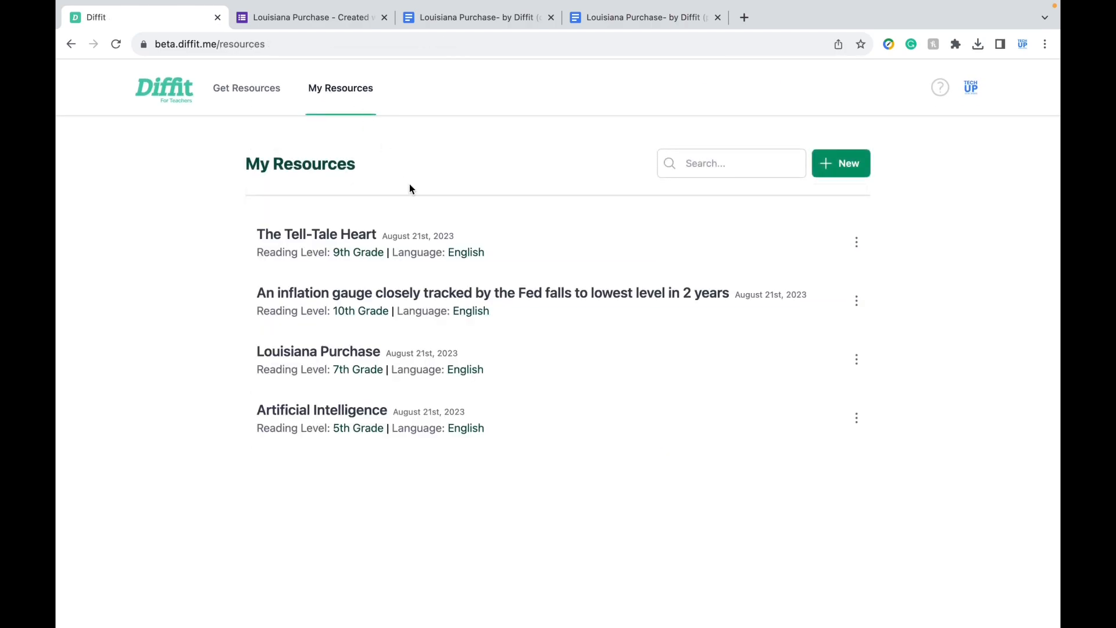
{"action": "mouse_move", "coordinate": [390, 265]}
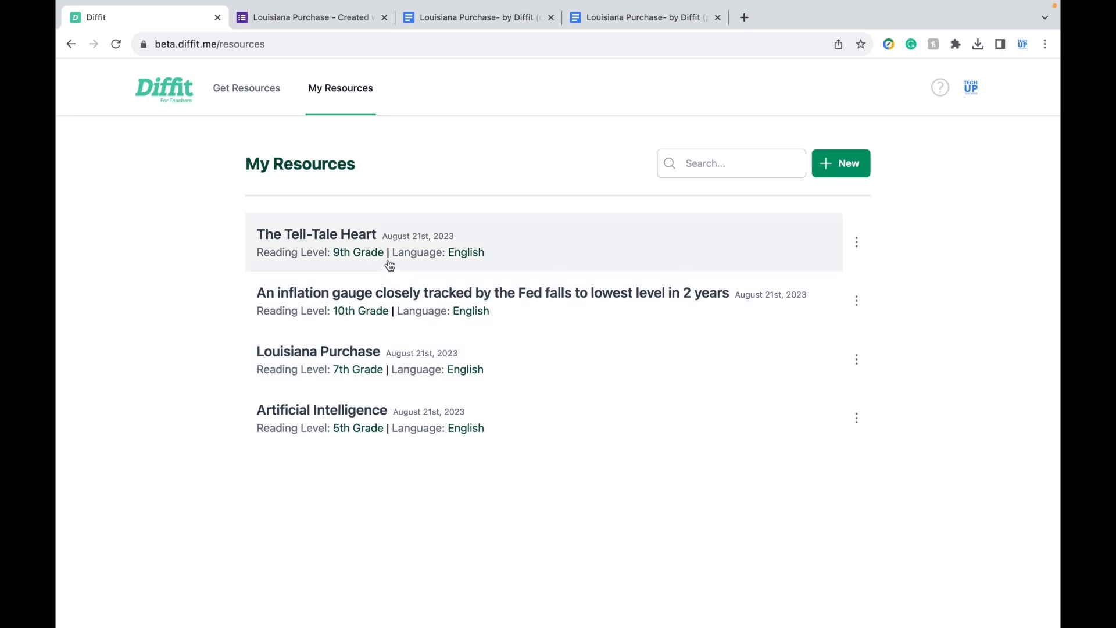
{"action": "mouse_move", "coordinate": [385, 243]}
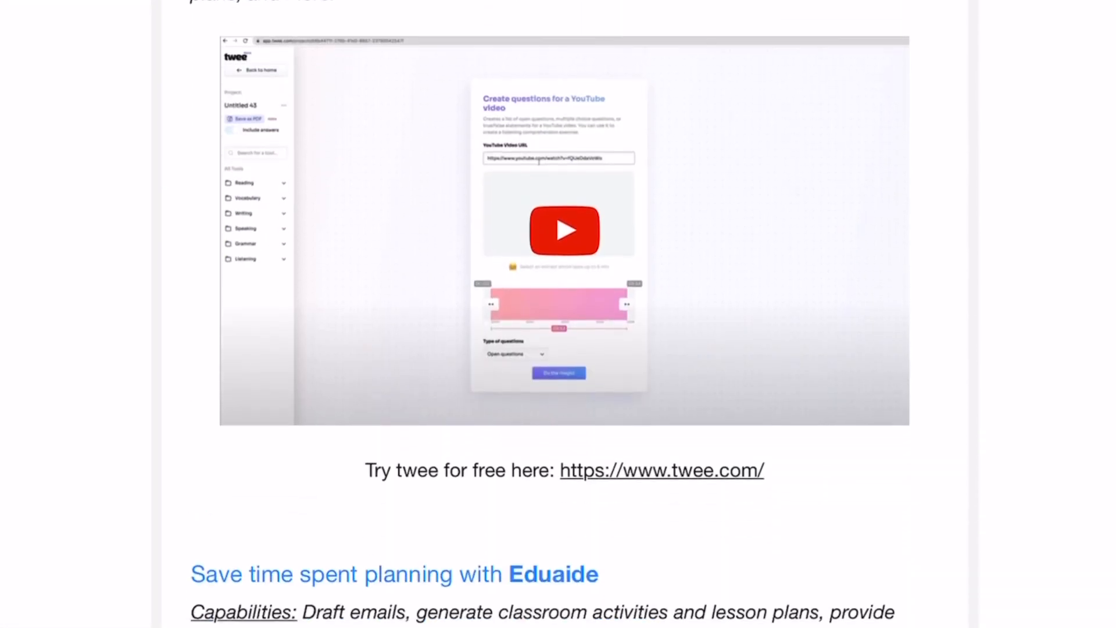
- Scroll through the My Resources list of saved packets below The Tell-Tale Heart
{"action": "scroll", "scroll_direction": "down", "scroll_amount": 3}
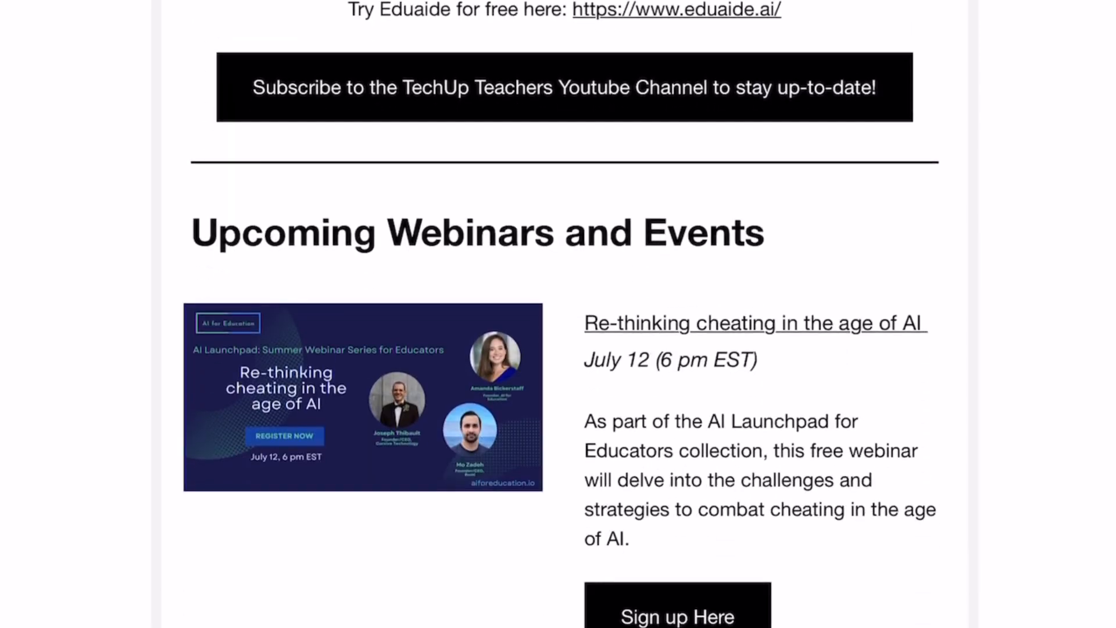